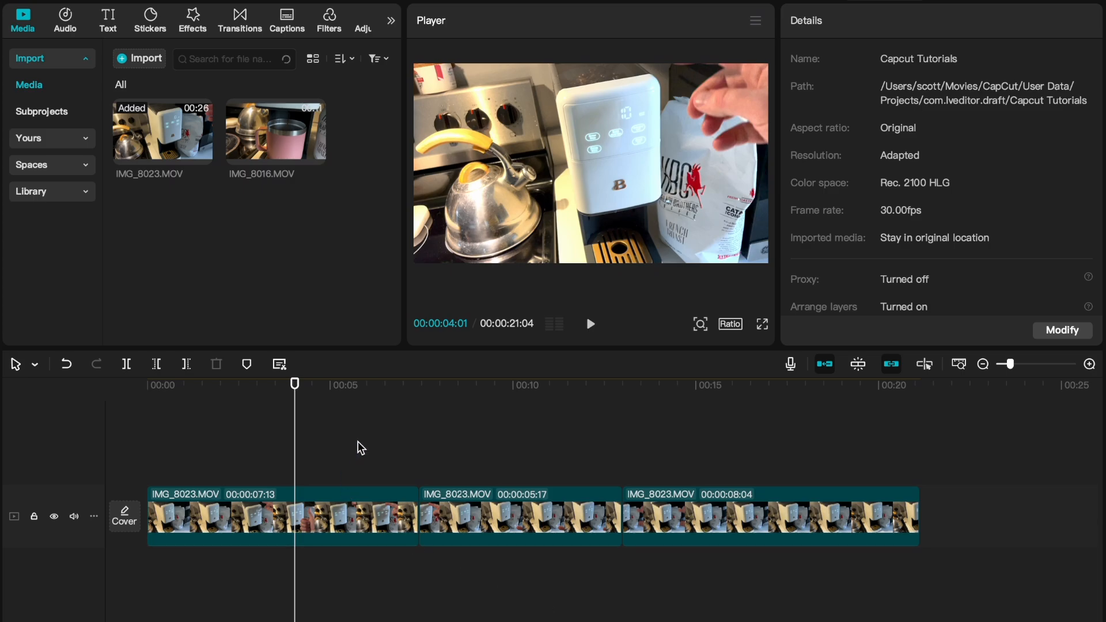
# Select the first IMG_8023.MOV clip to show its Video > Basic properties.
pyautogui.click(519, 519)
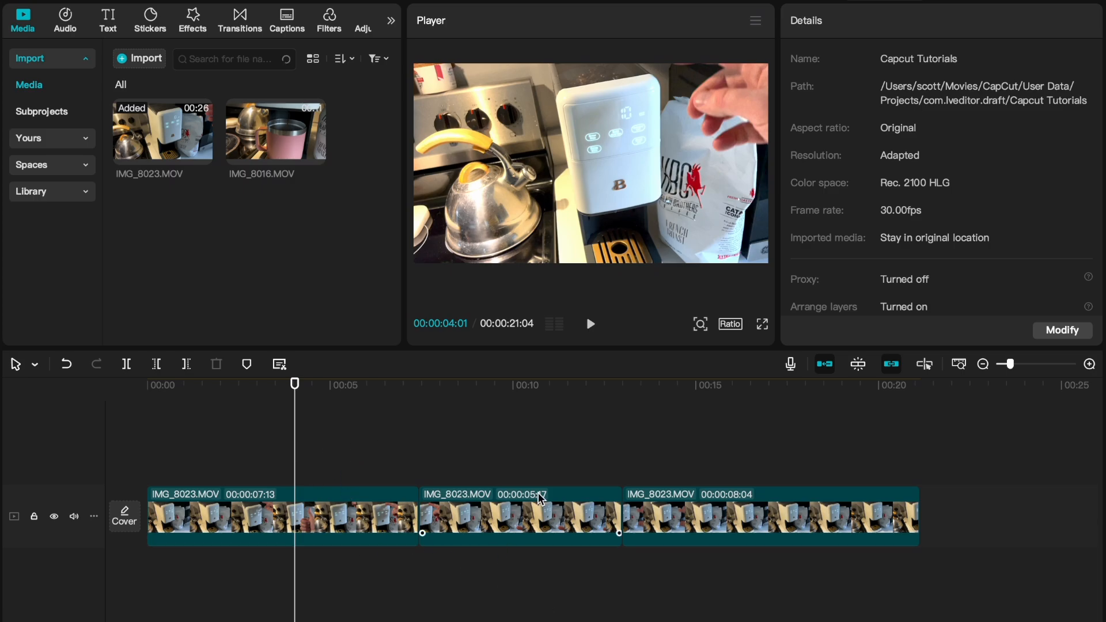
pyautogui.click(398, 442)
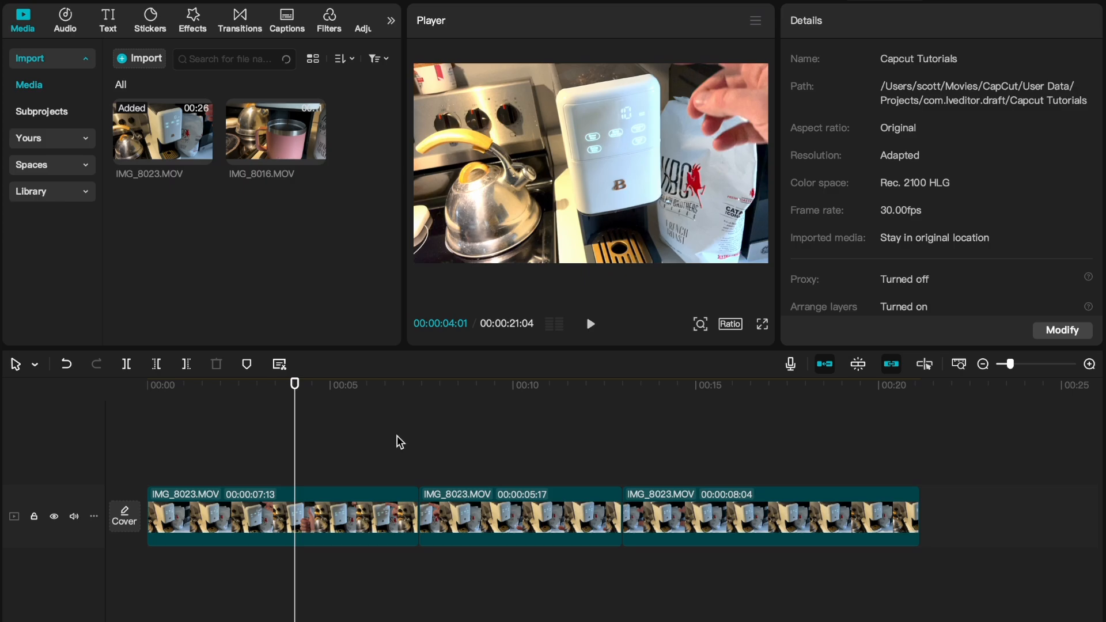
pyautogui.moveTo(468, 428)
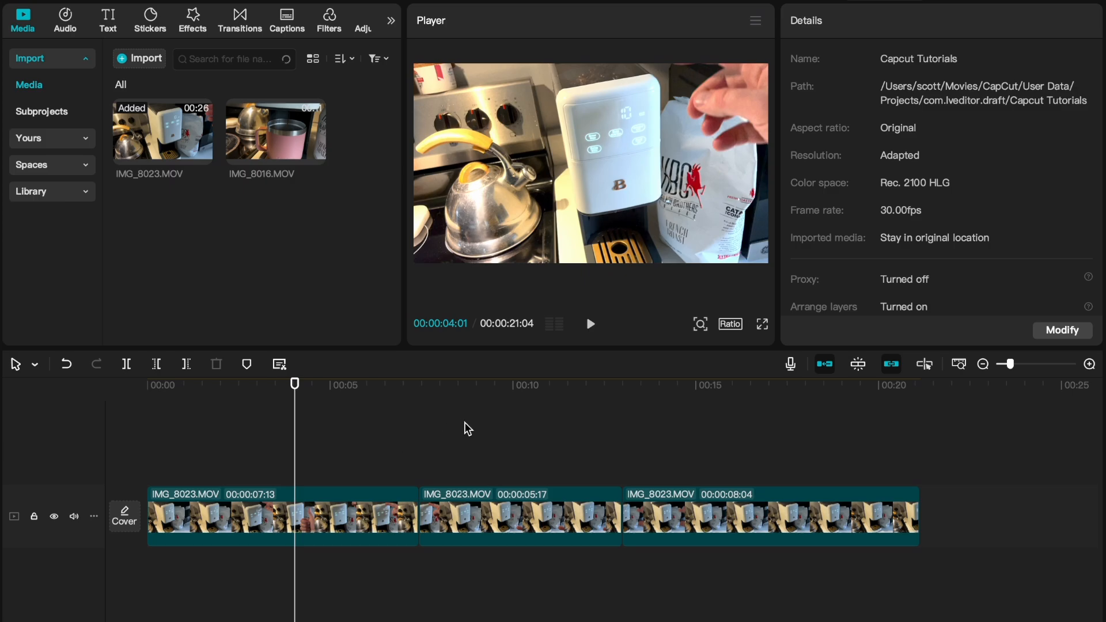
pyautogui.moveTo(476, 399)
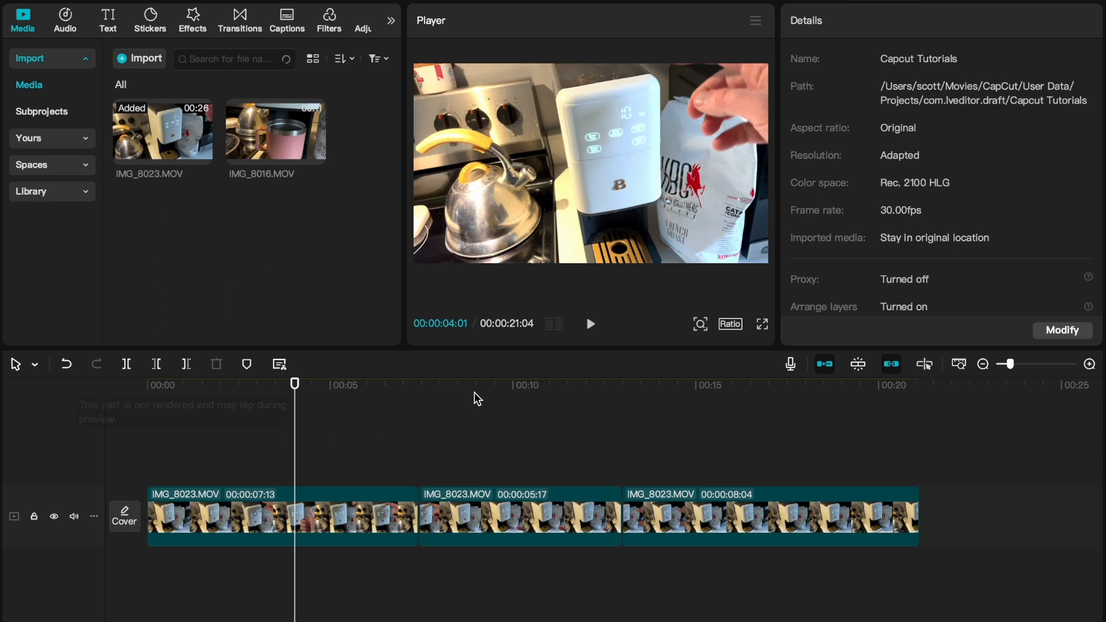
pyautogui.moveTo(417, 403)
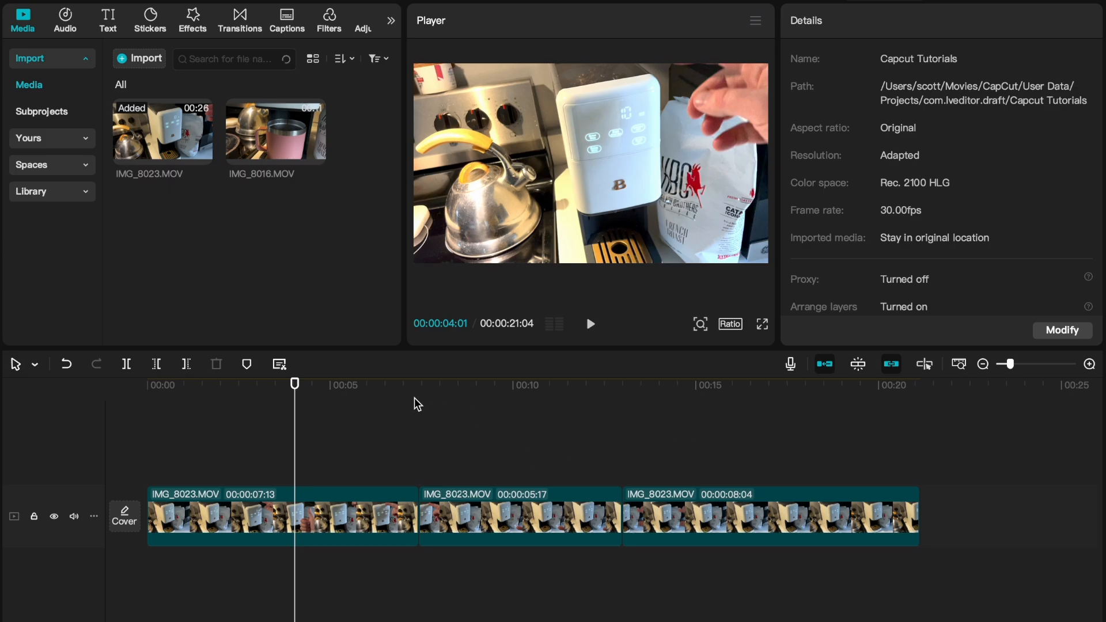
pyautogui.moveTo(801, 444)
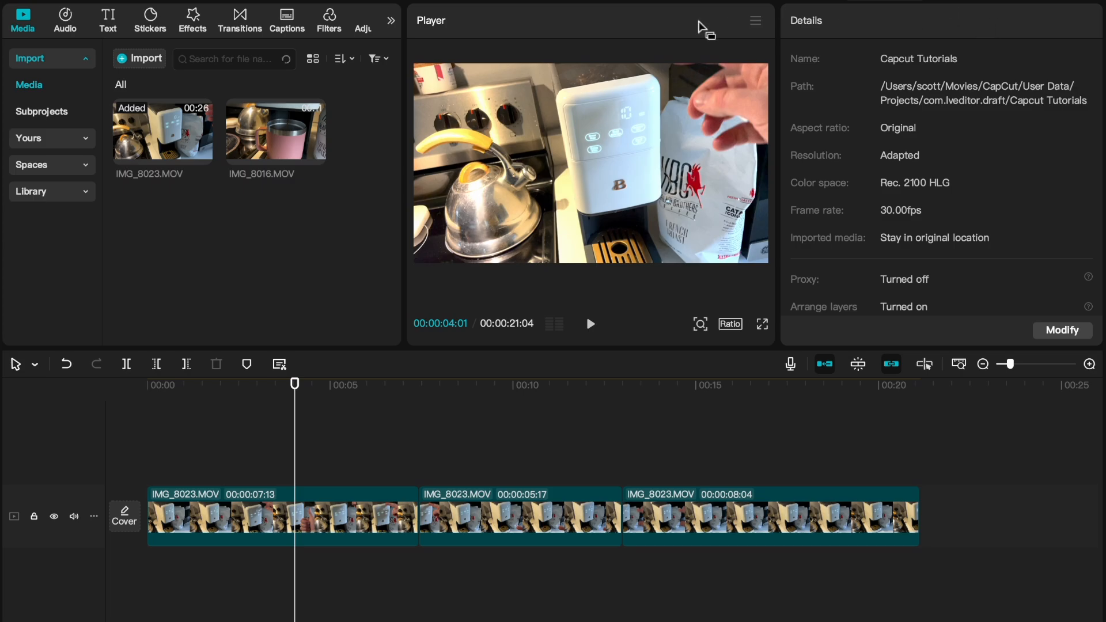
pyautogui.moveTo(697, 34)
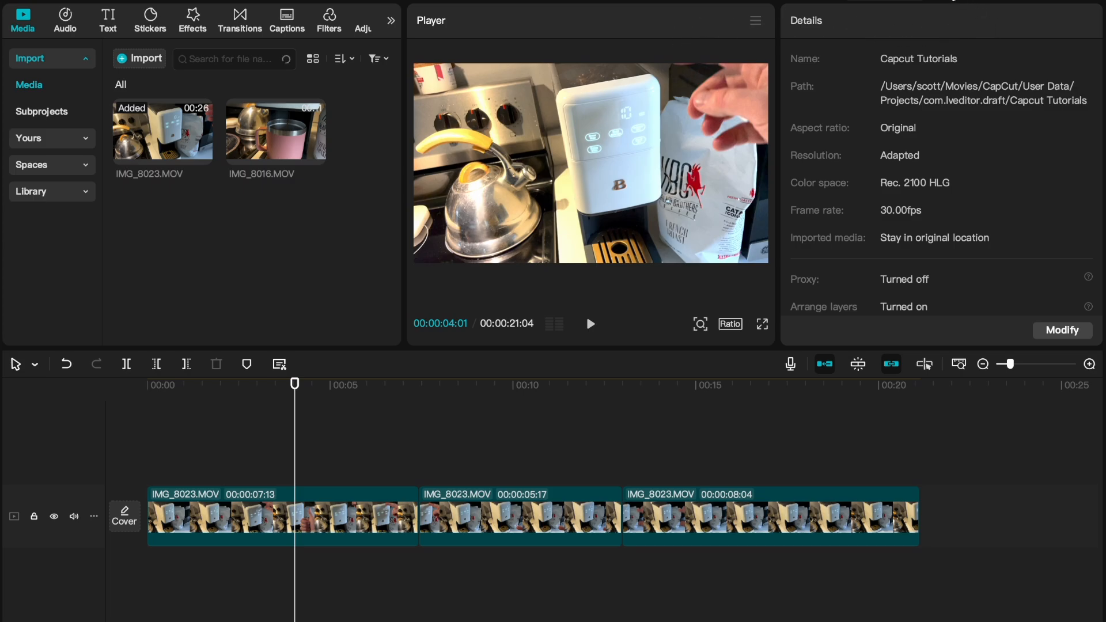
pyautogui.moveTo(495, 376)
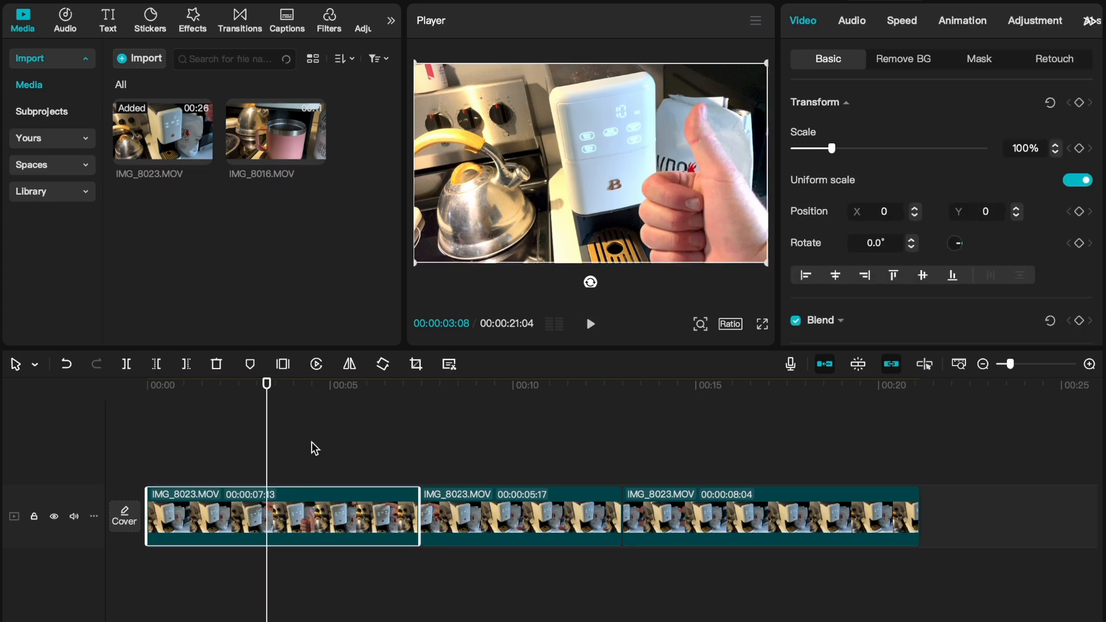
pyautogui.moveTo(459, 479)
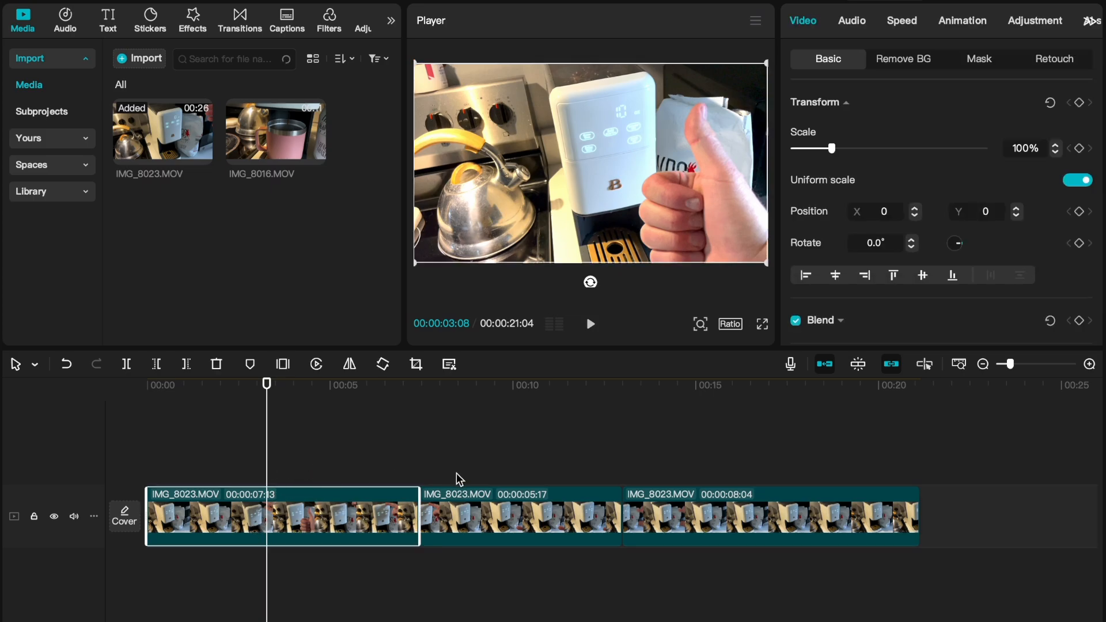
pyautogui.moveTo(415, 420)
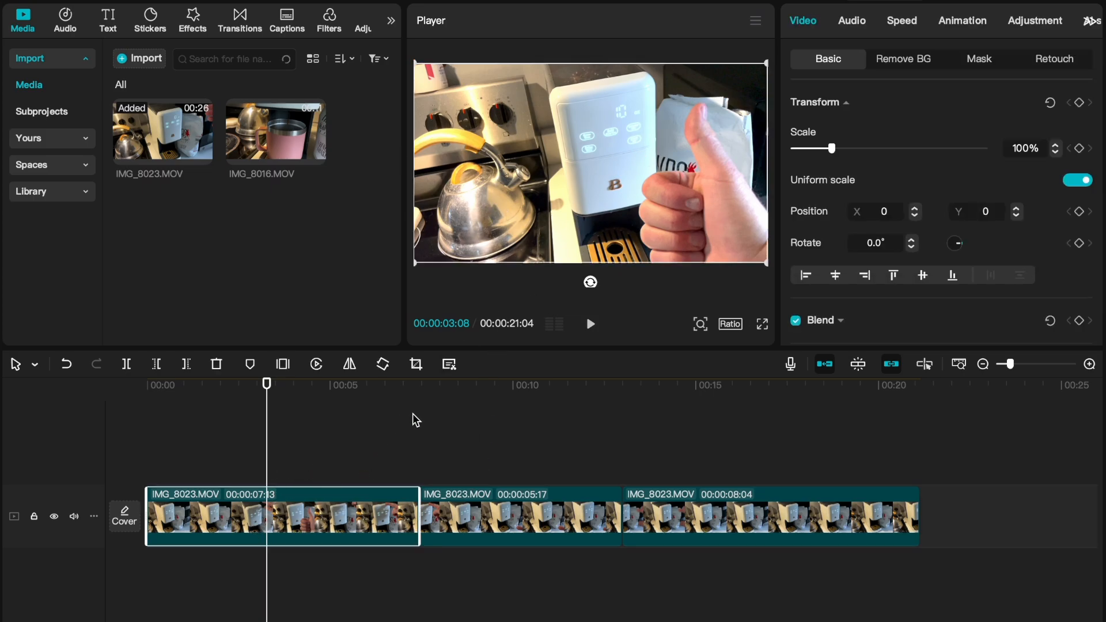
pyautogui.moveTo(287, 284)
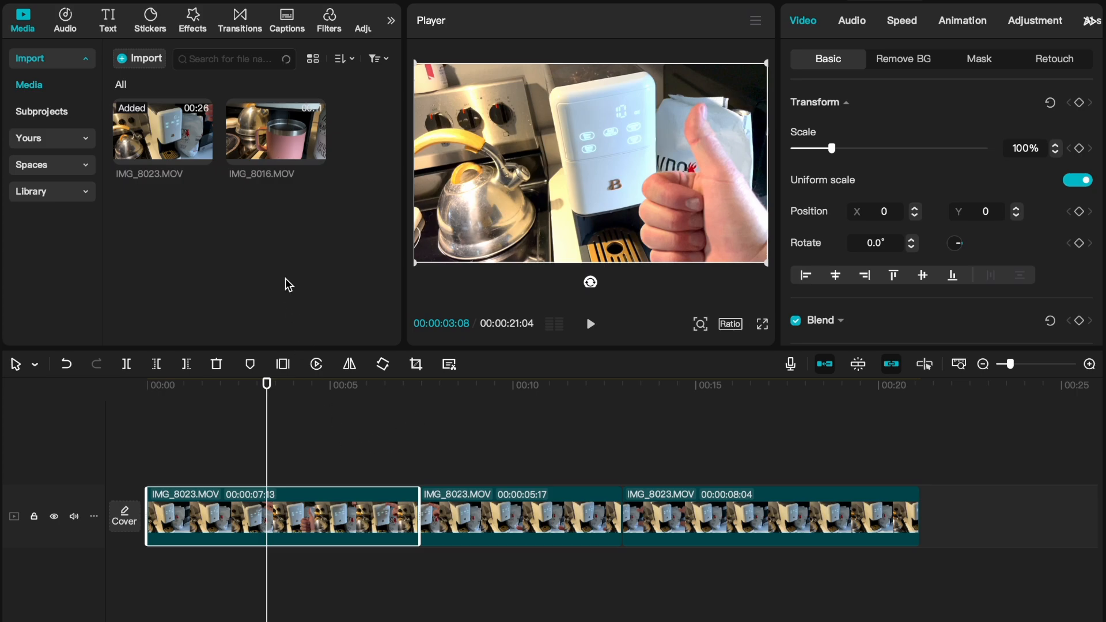
pyautogui.moveTo(82, 6)
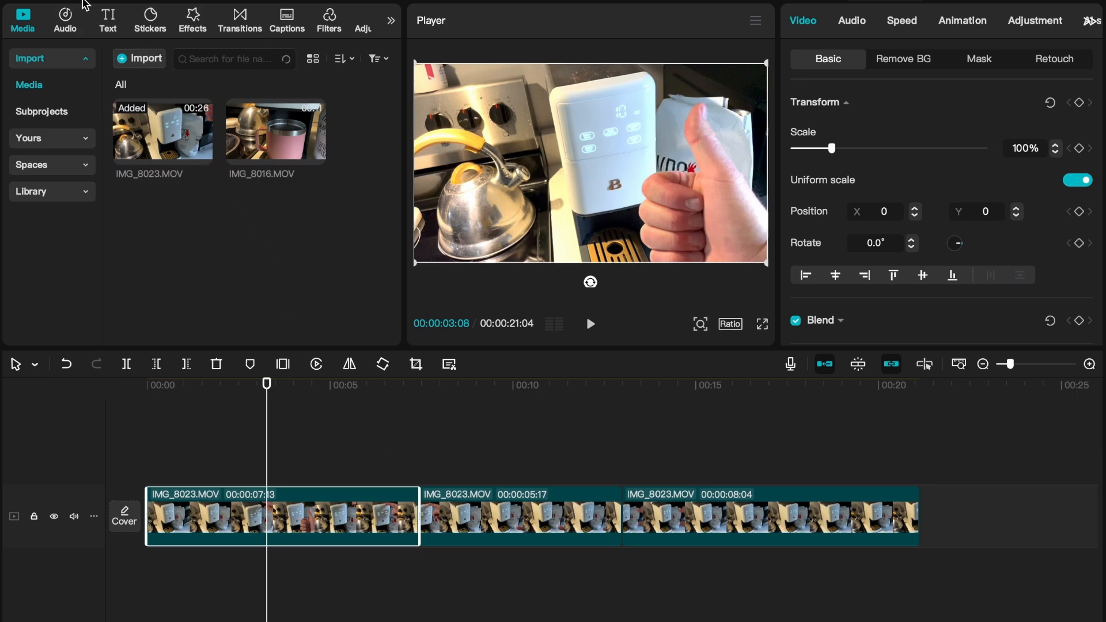
# Browse the Lens video effects in the Effects library, then return to Trending.
pyautogui.click(192, 20)
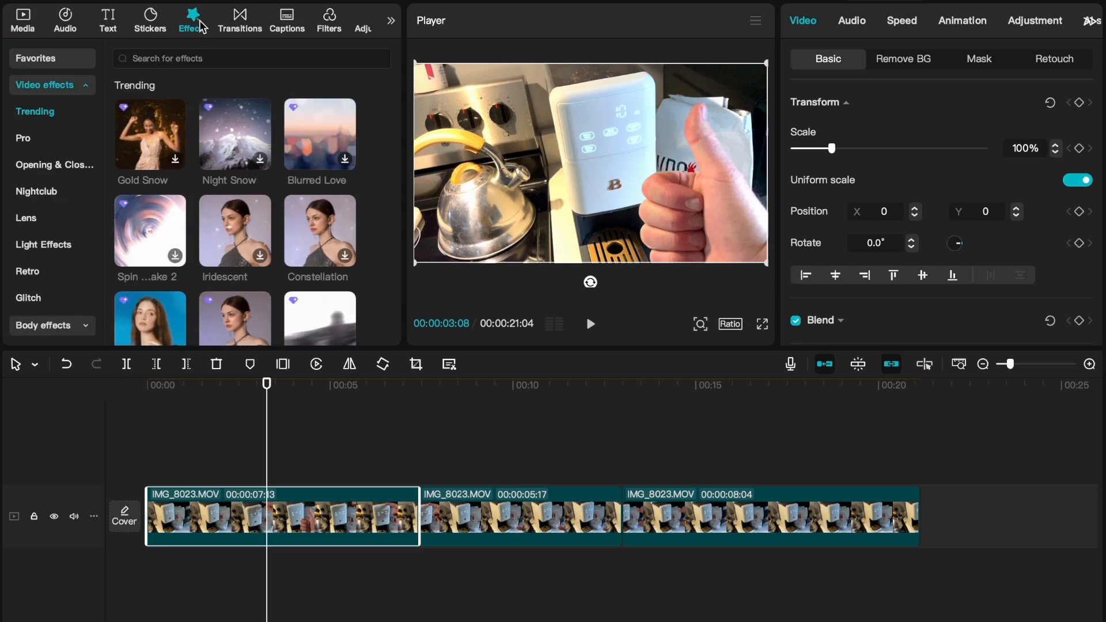
pyautogui.moveTo(151, 58)
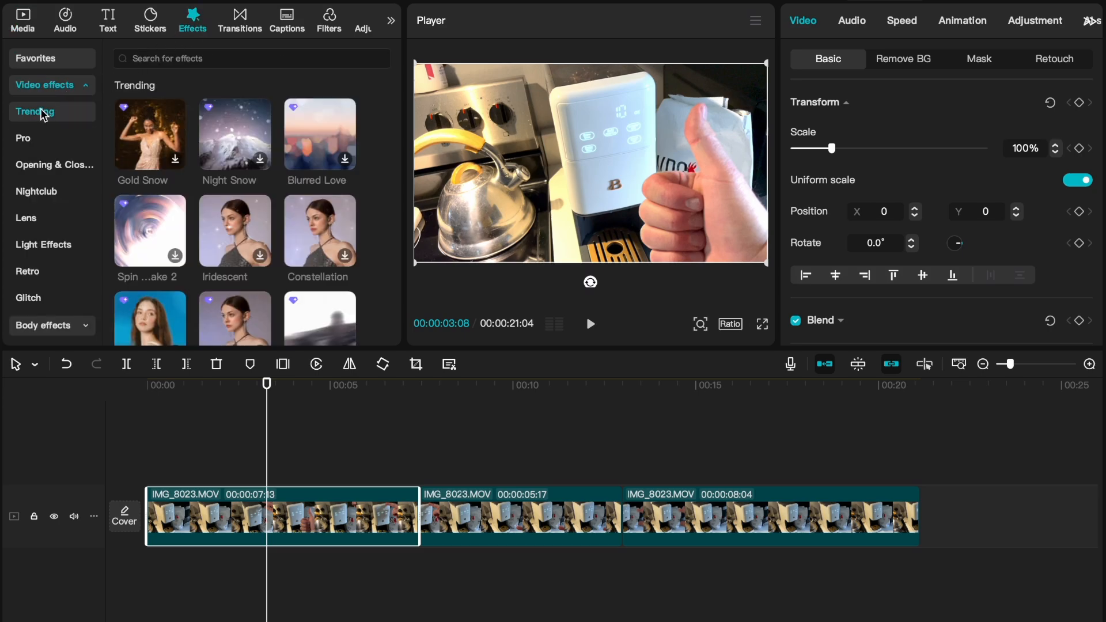
pyautogui.click(28, 272)
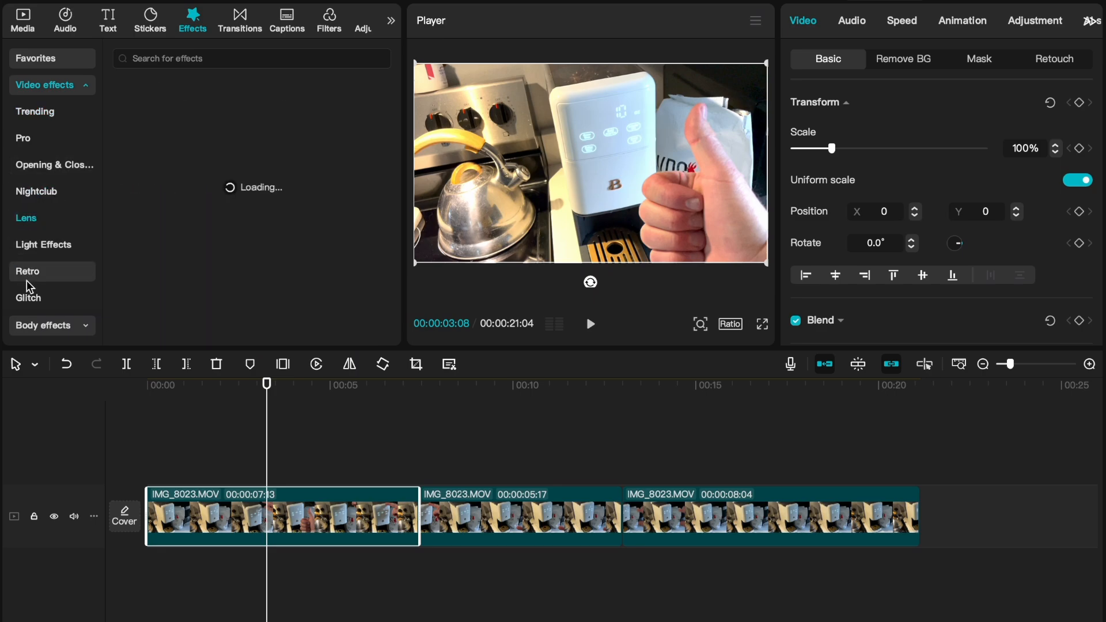
pyautogui.click(26, 218)
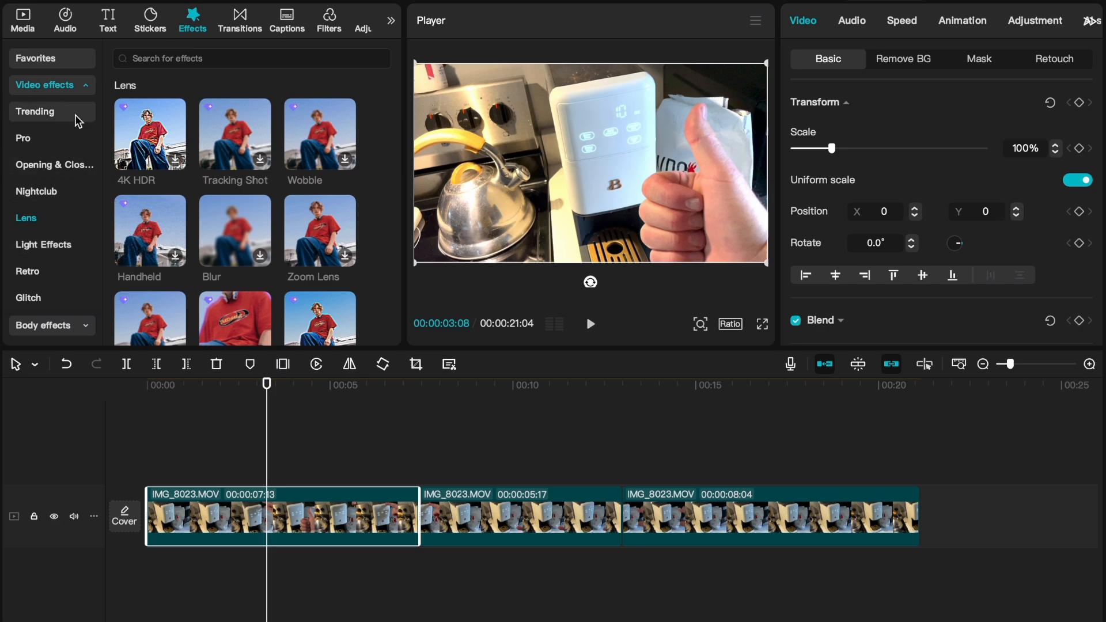
pyautogui.click(35, 111)
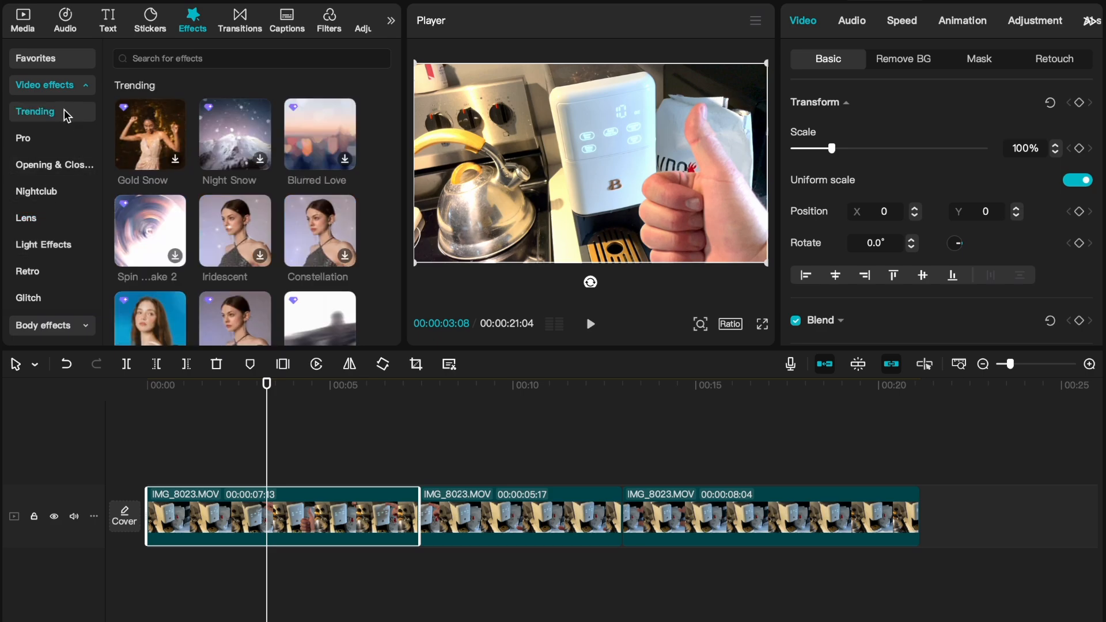
pyautogui.moveTo(243, 173)
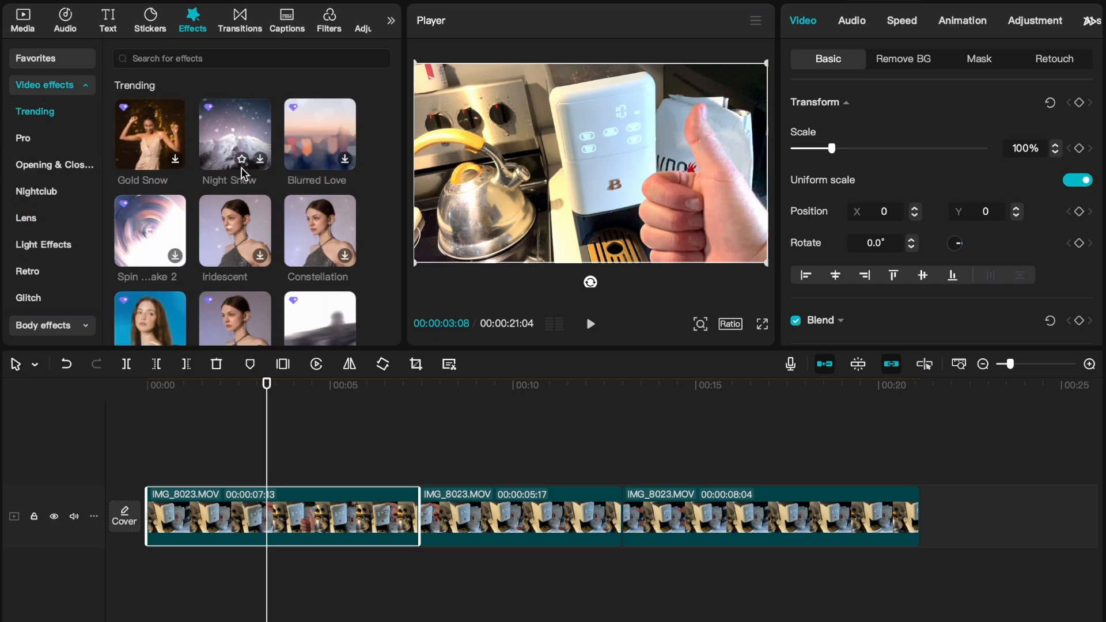
pyautogui.moveTo(243, 237)
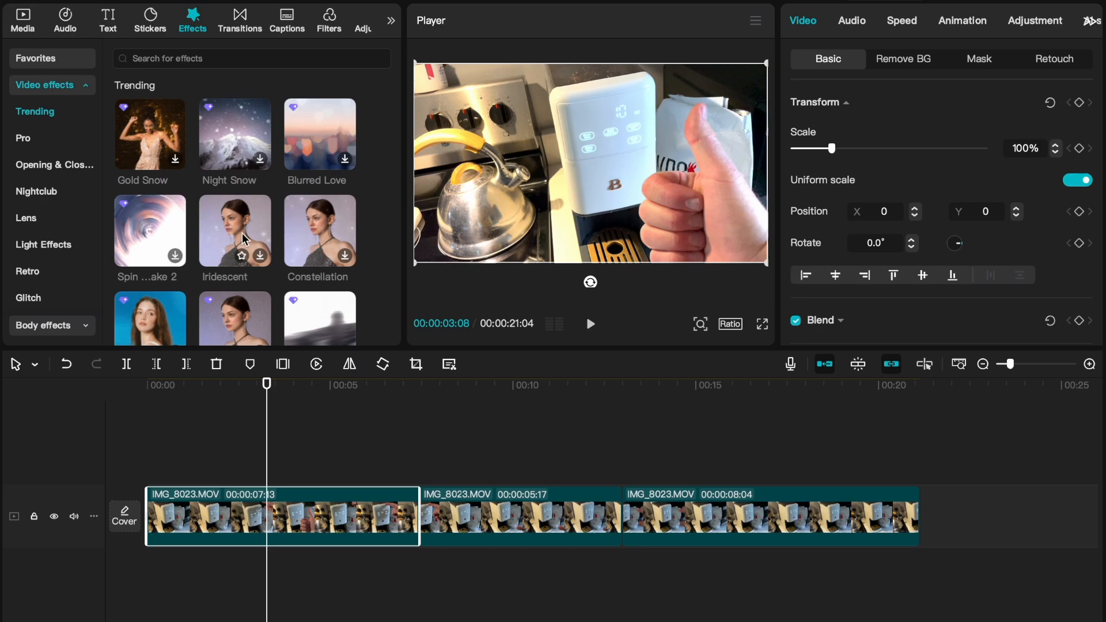
pyautogui.moveTo(297, 223)
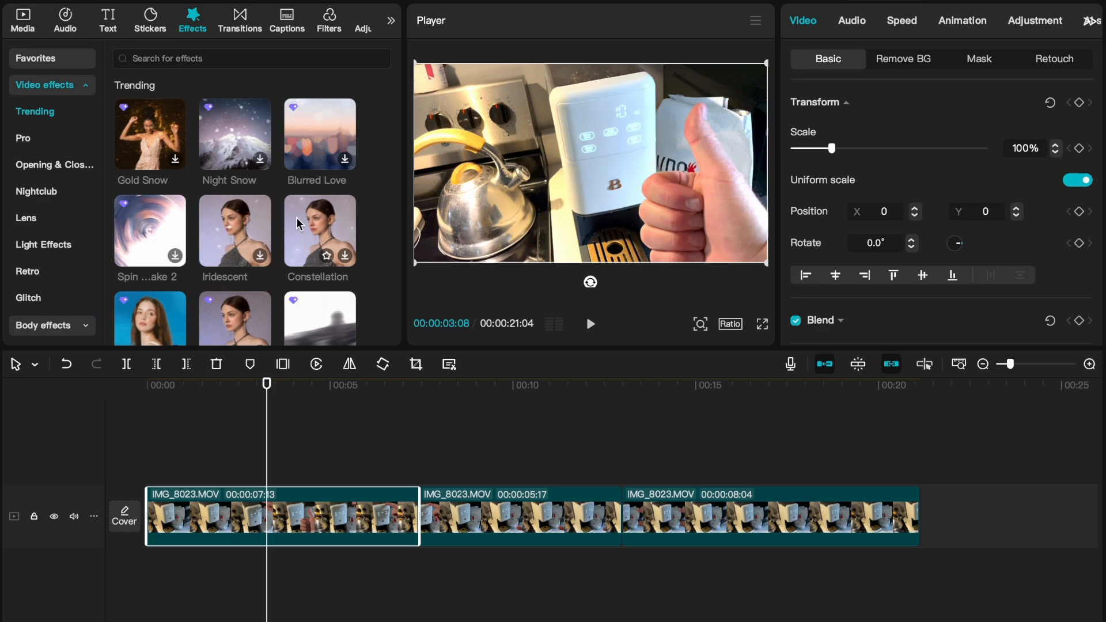
pyautogui.moveTo(277, 196)
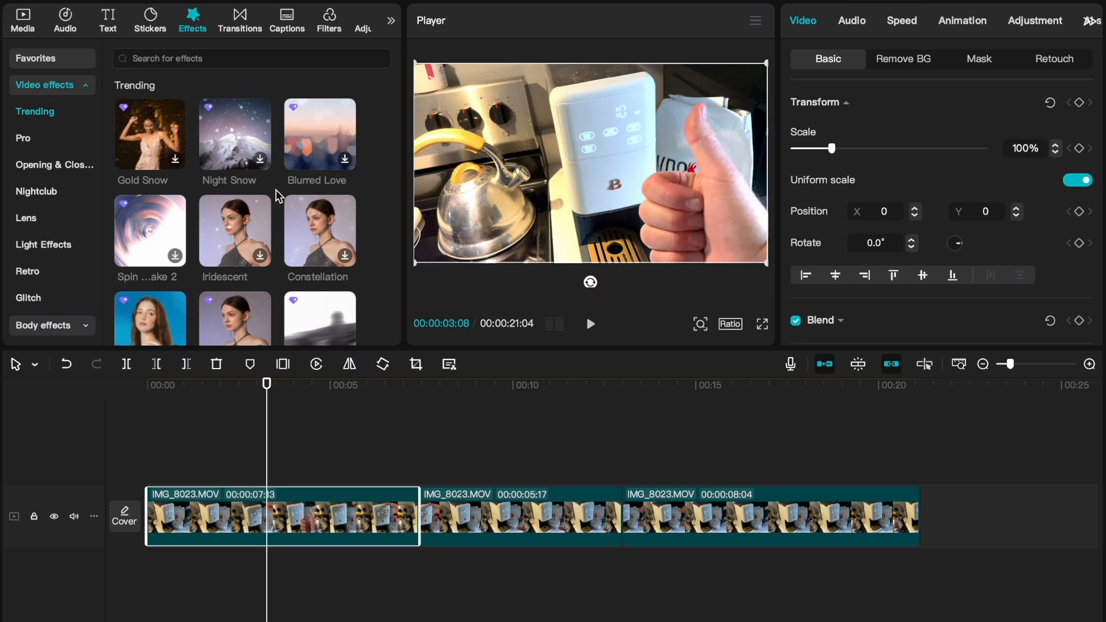
pyautogui.moveTo(236, 141)
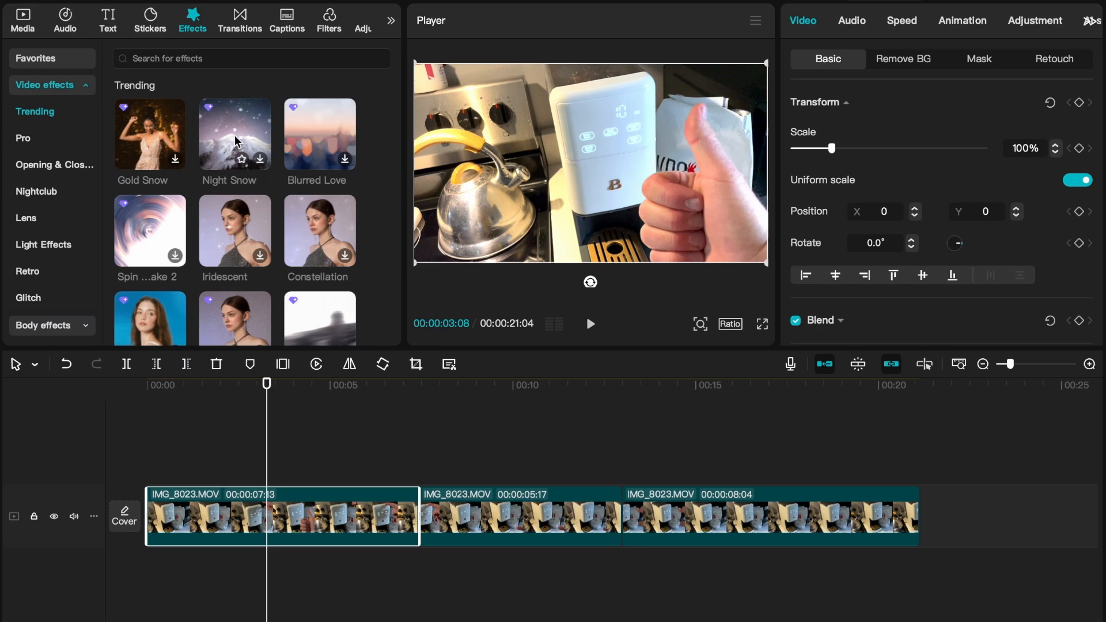
pyautogui.moveTo(335, 137)
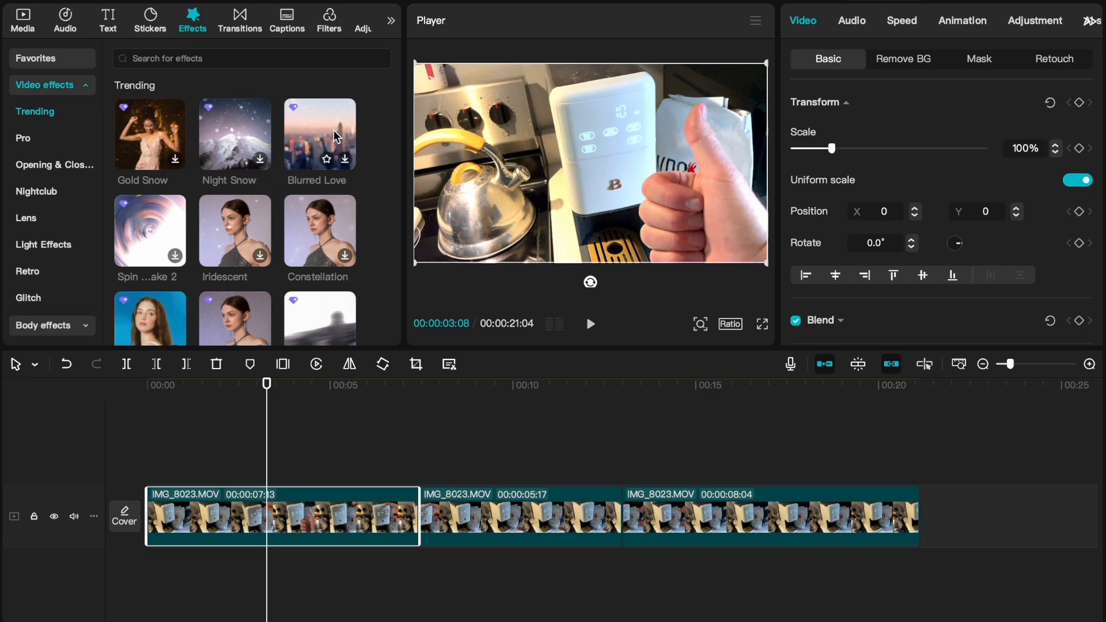
pyautogui.moveTo(312, 105)
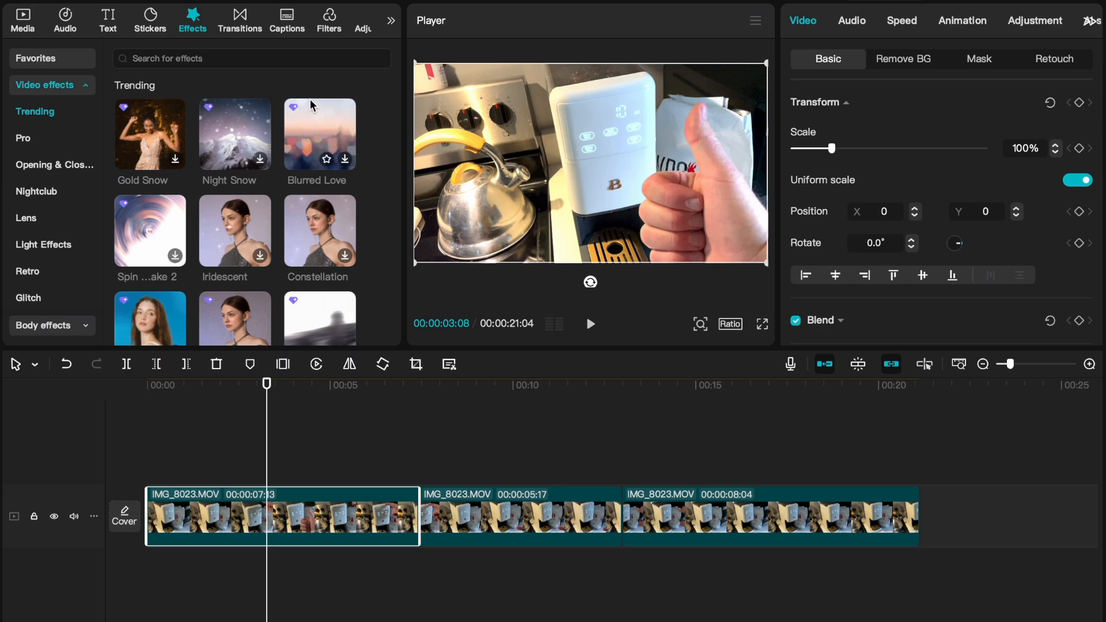
pyautogui.moveTo(131, 107)
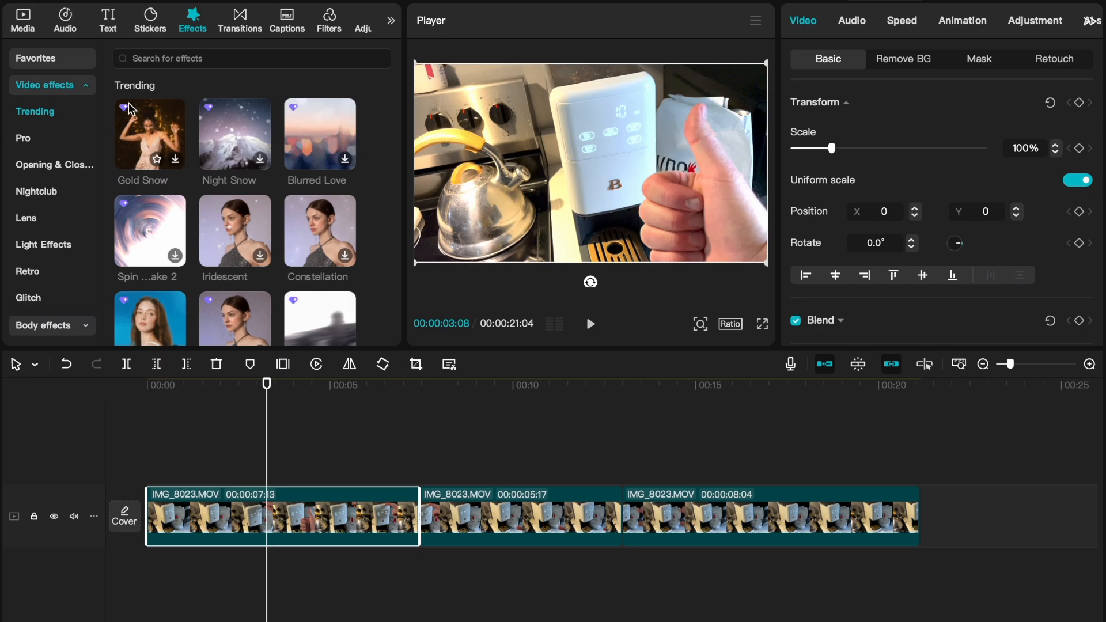
pyautogui.moveTo(131, 234)
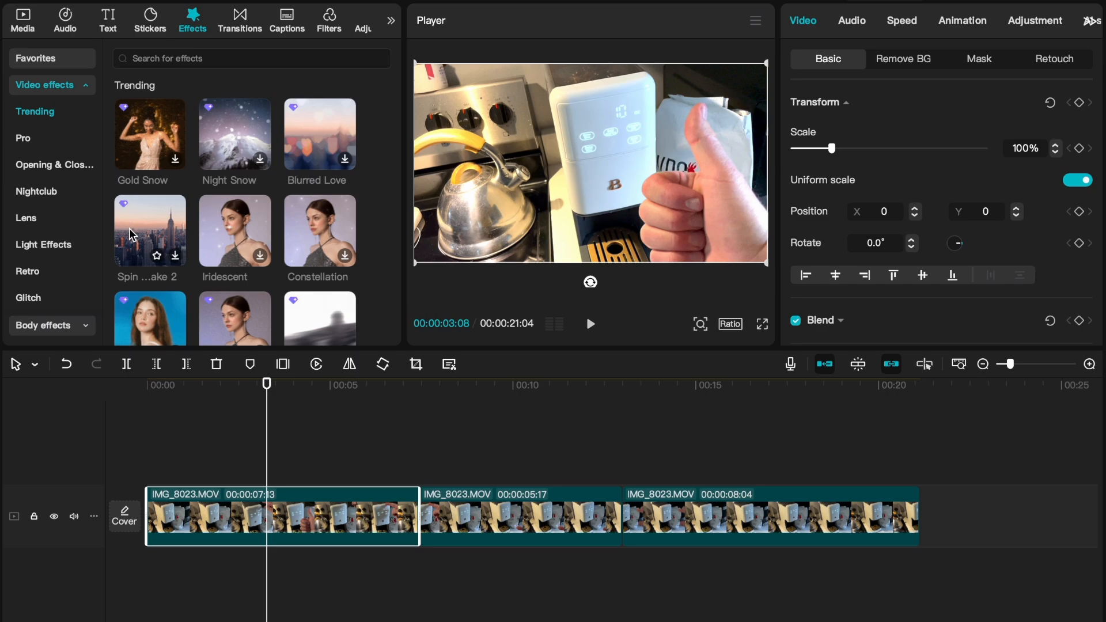
pyautogui.moveTo(316, 113)
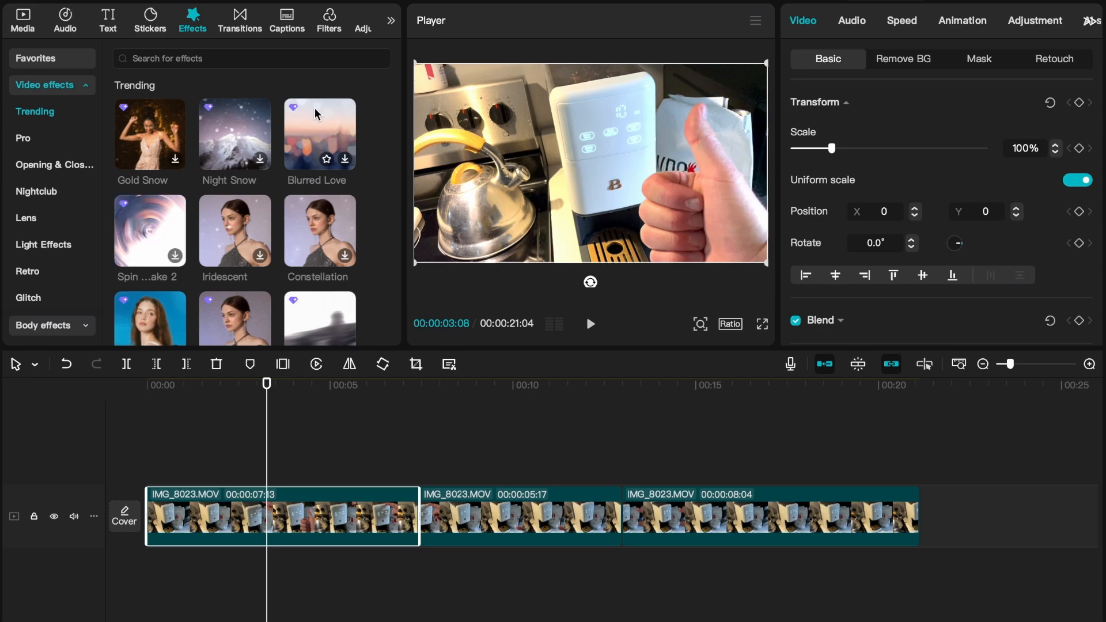
pyautogui.moveTo(295, 170)
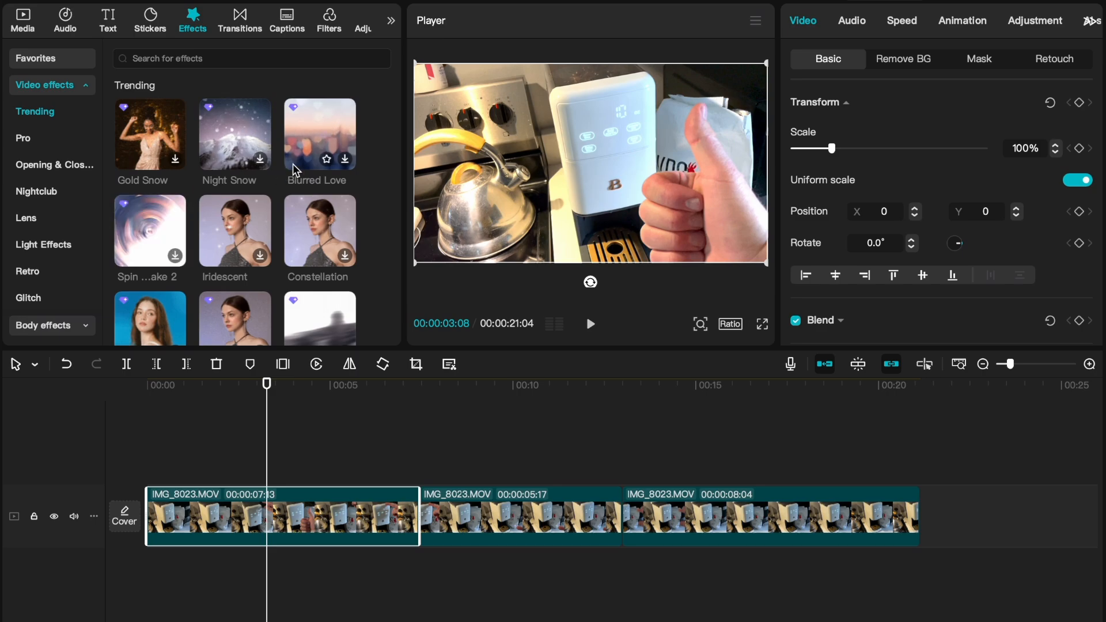
# Scroll down the Trending video effects thumbnails to find an effect to preview.
pyautogui.scroll(-3)
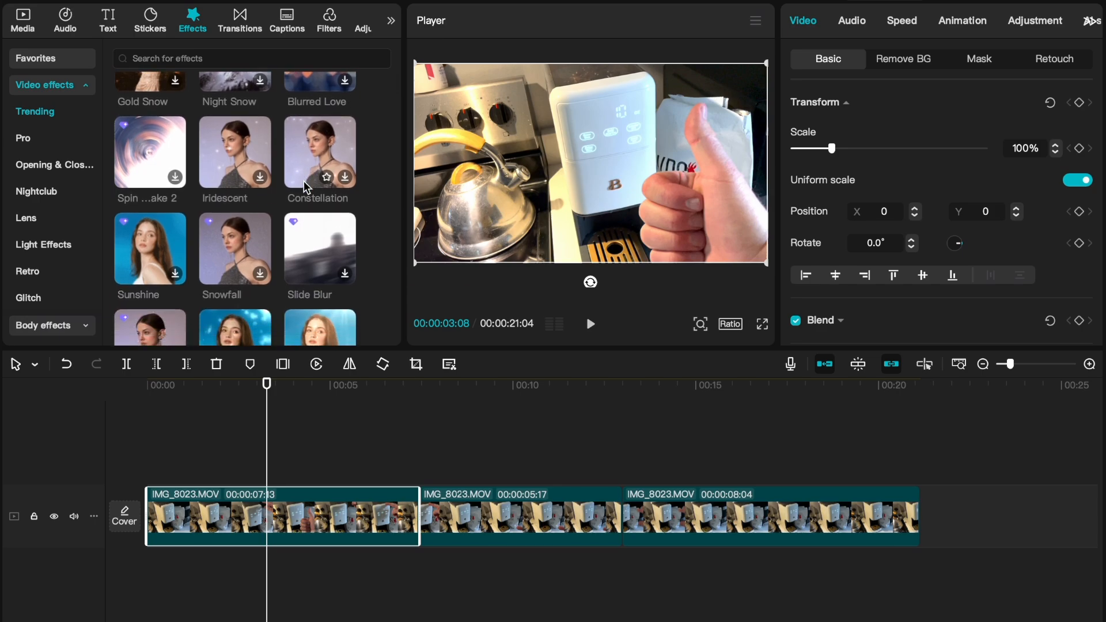
pyautogui.scroll(-3)
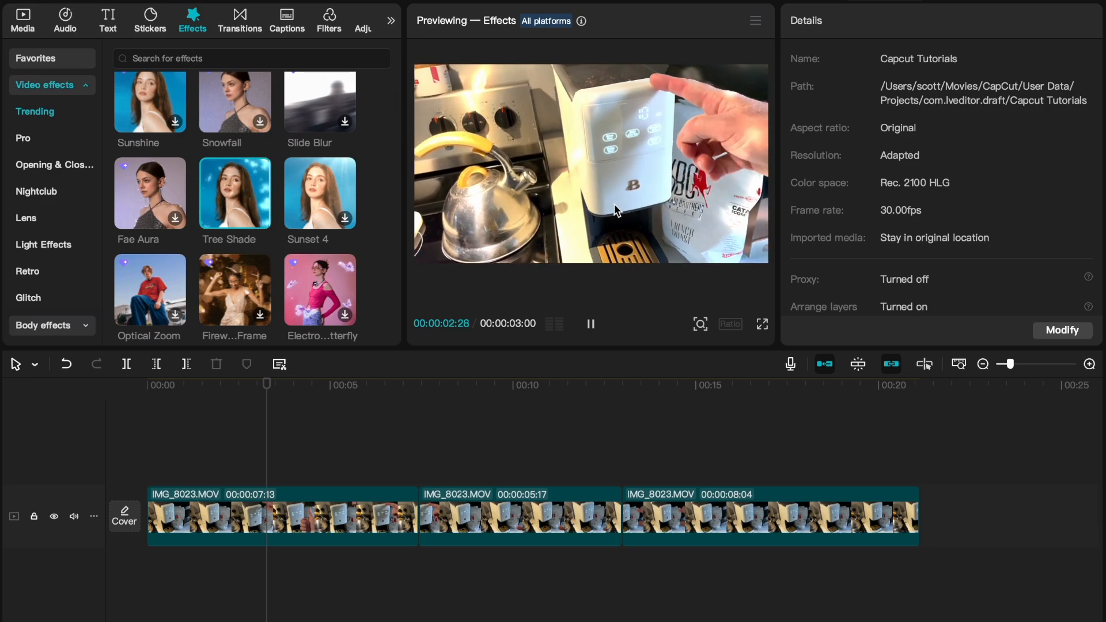
# Preview Sunset 4 and other trending effects on the clip, then scroll further down.
pyautogui.click(590, 324)
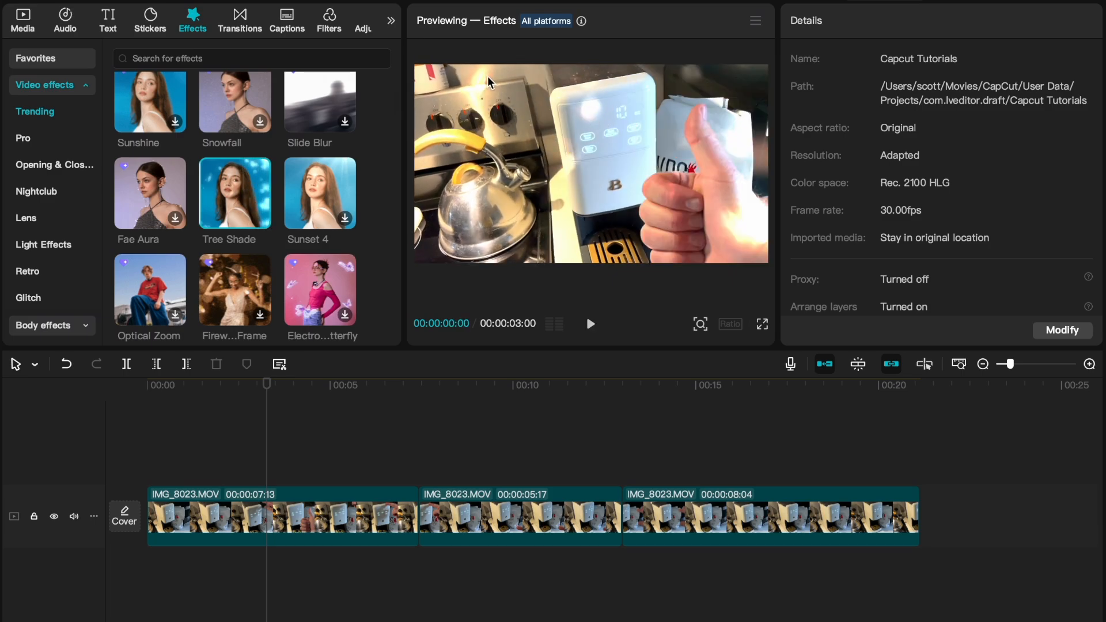
pyautogui.moveTo(324, 206)
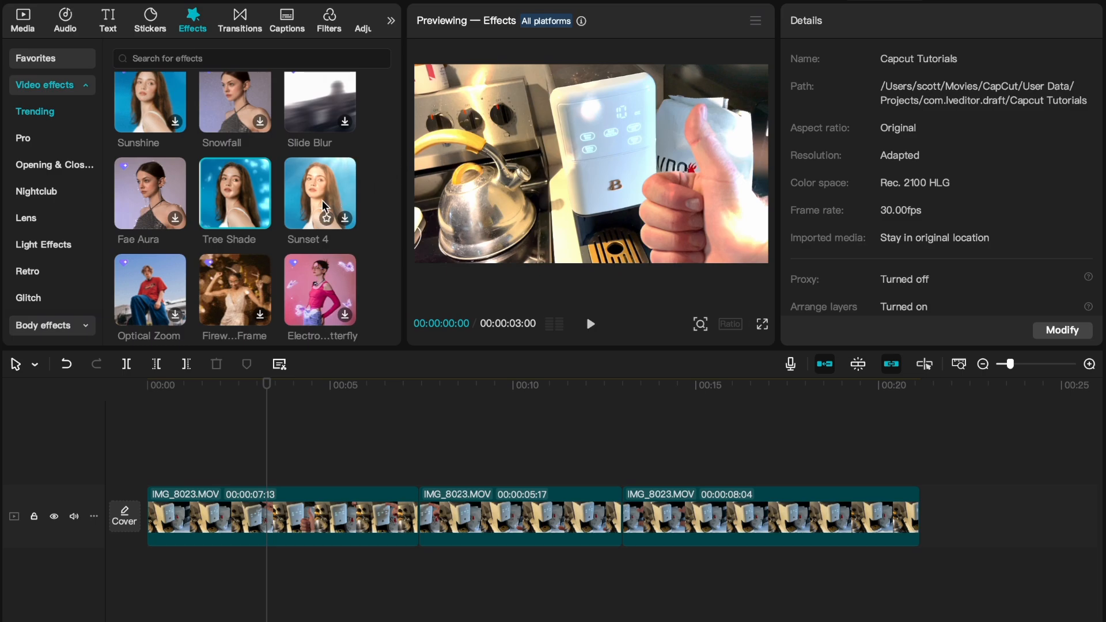
pyautogui.click(590, 324)
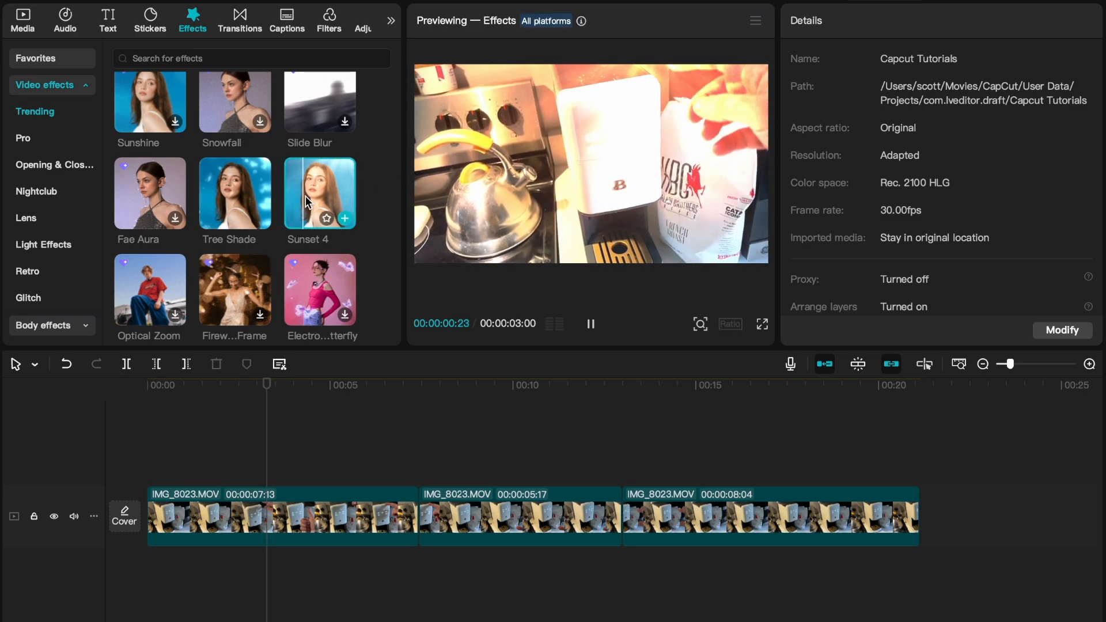
pyautogui.click(590, 324)
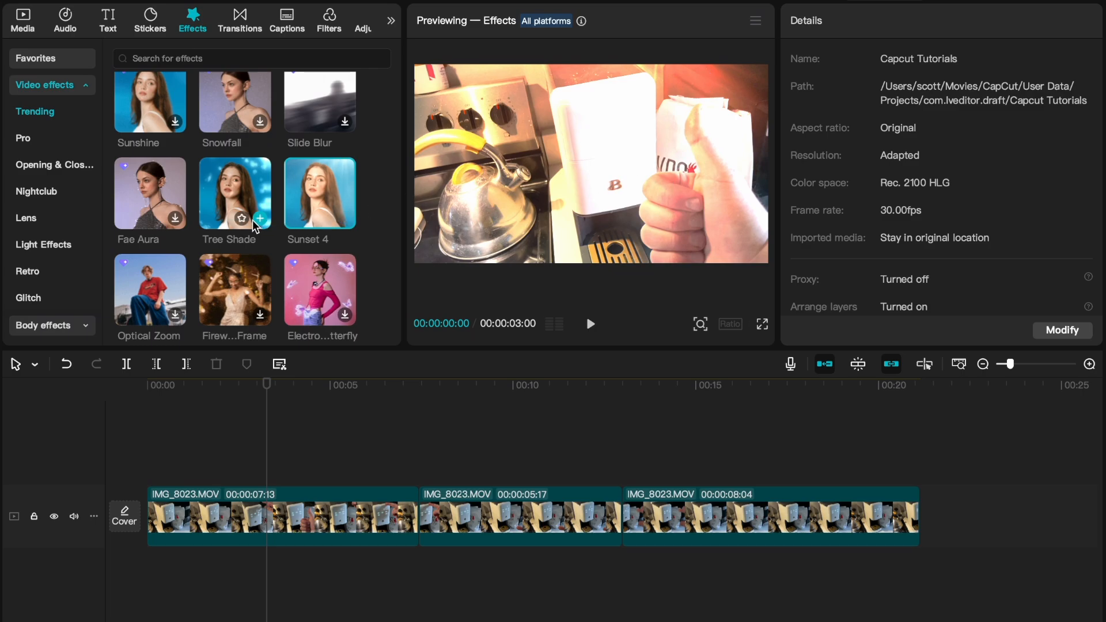
pyautogui.scroll(-3)
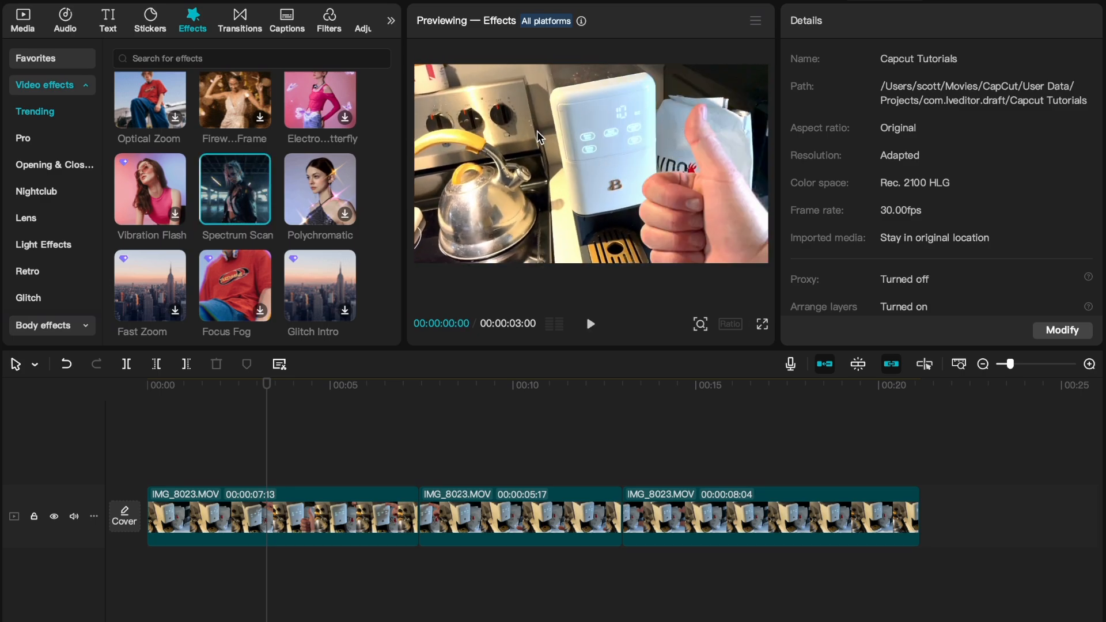
pyautogui.moveTo(236, 180)
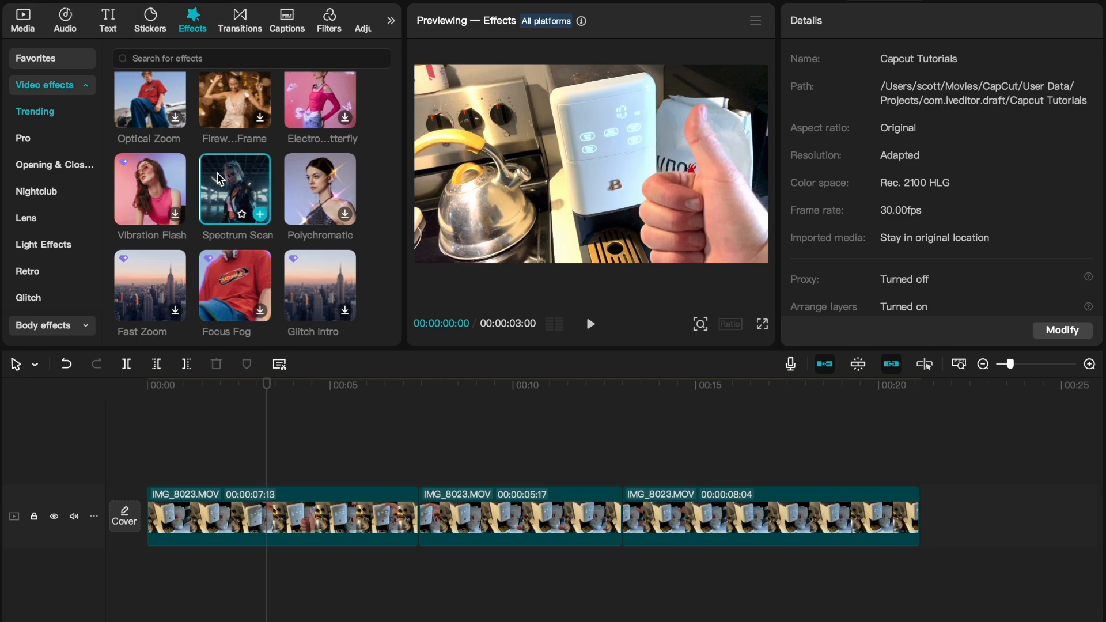
pyautogui.moveTo(247, 187)
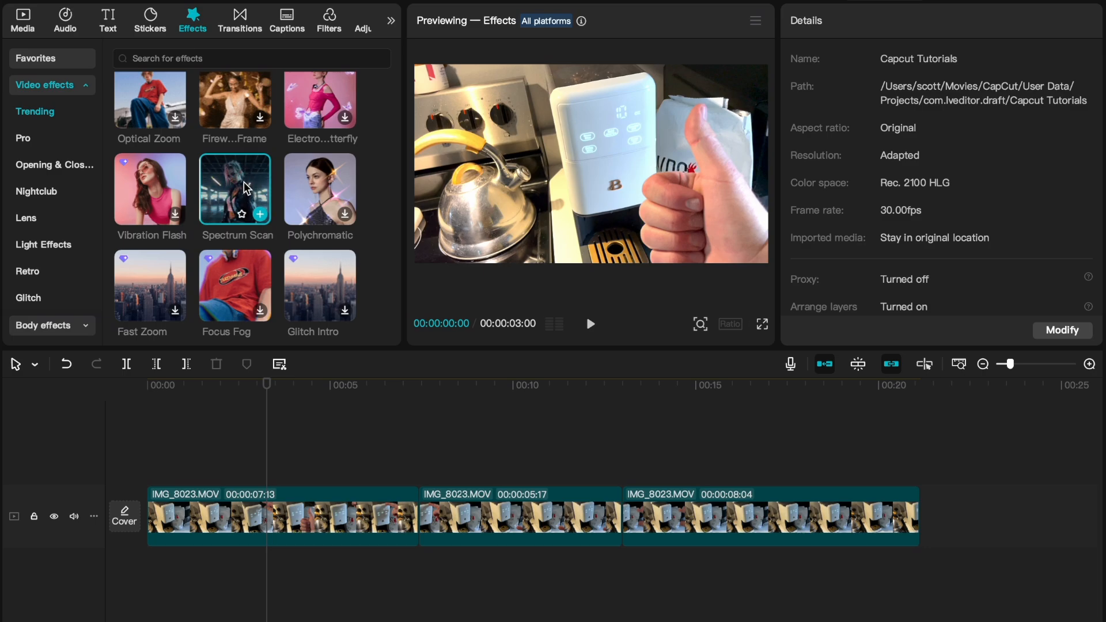
pyautogui.moveTo(233, 183)
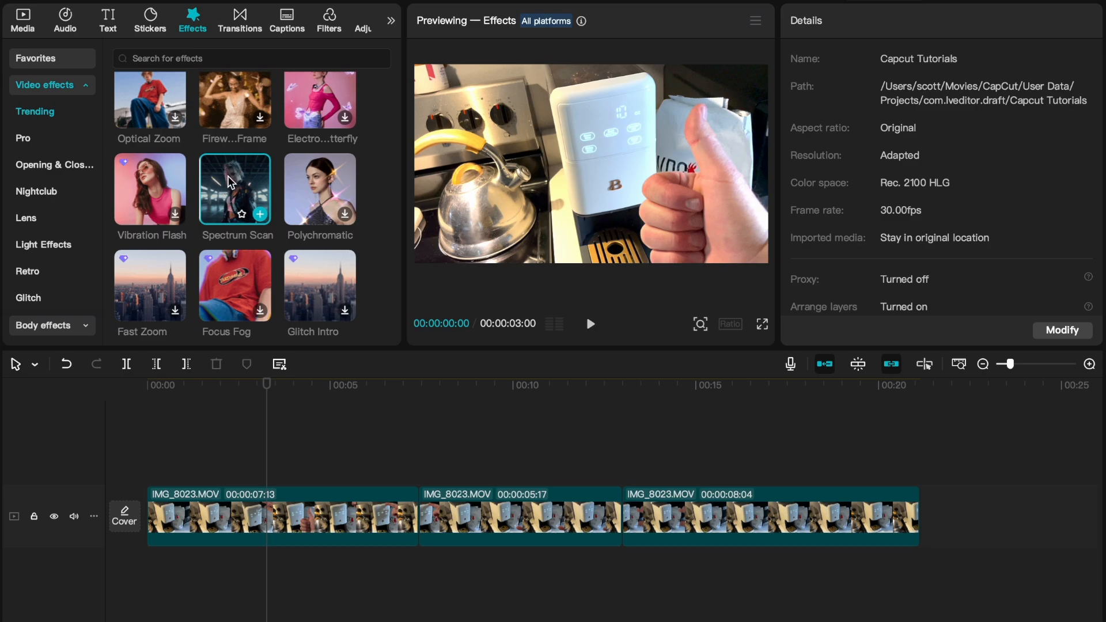
pyautogui.moveTo(240, 192)
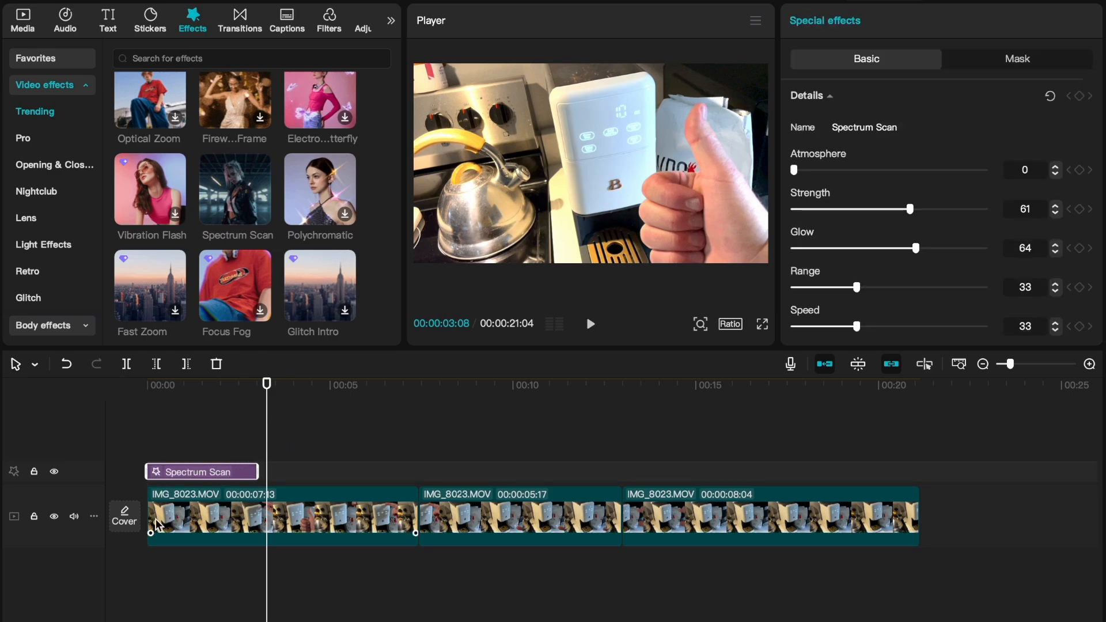
pyautogui.moveTo(195, 428)
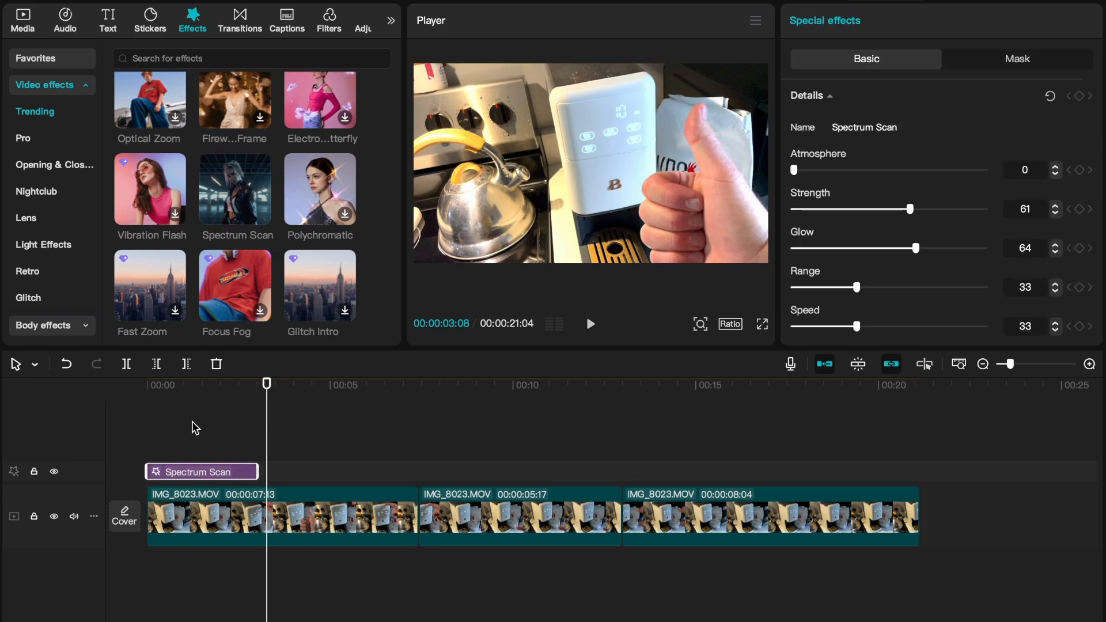
pyautogui.moveTo(256, 472)
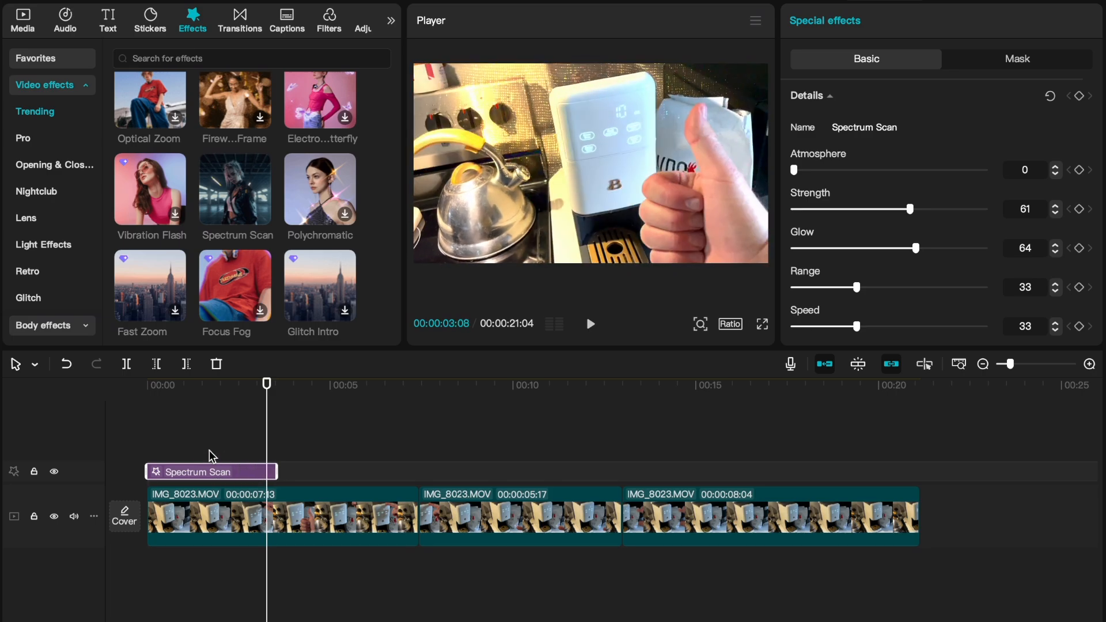
pyautogui.moveTo(176, 454)
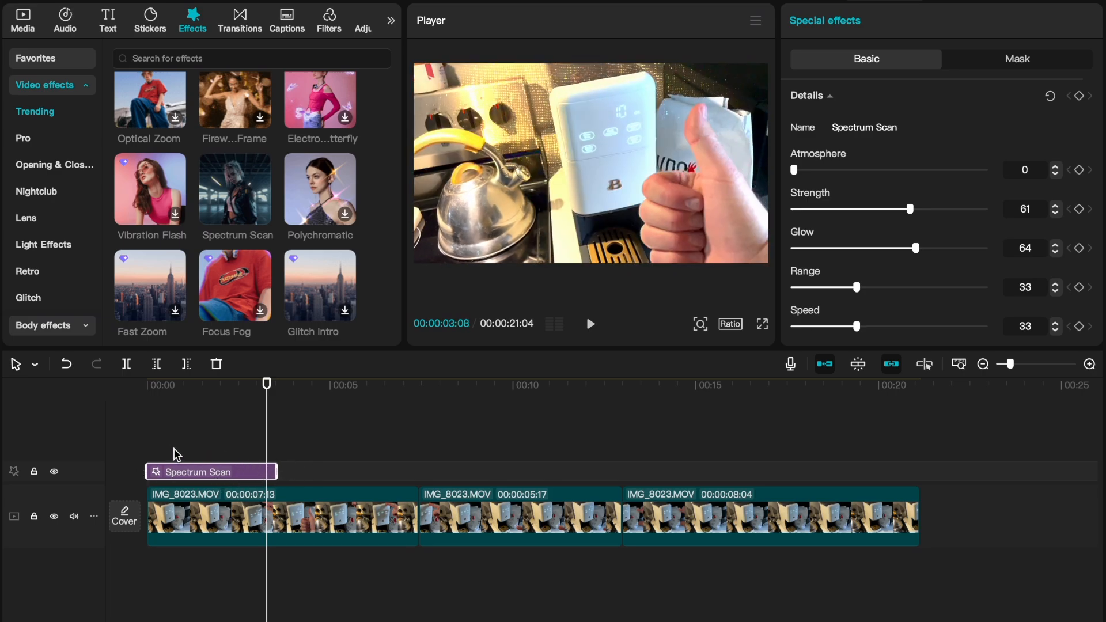
pyautogui.moveTo(234, 443)
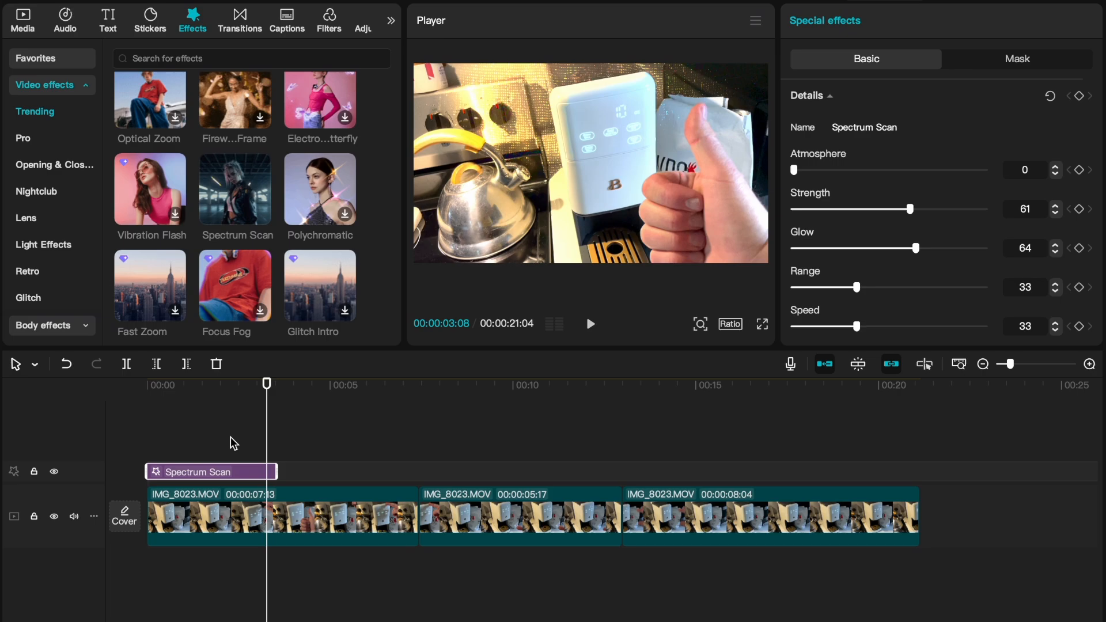
# Play the video from 00:00 and pause after the Spectrum Scan effect plays.
pyautogui.click(148, 384)
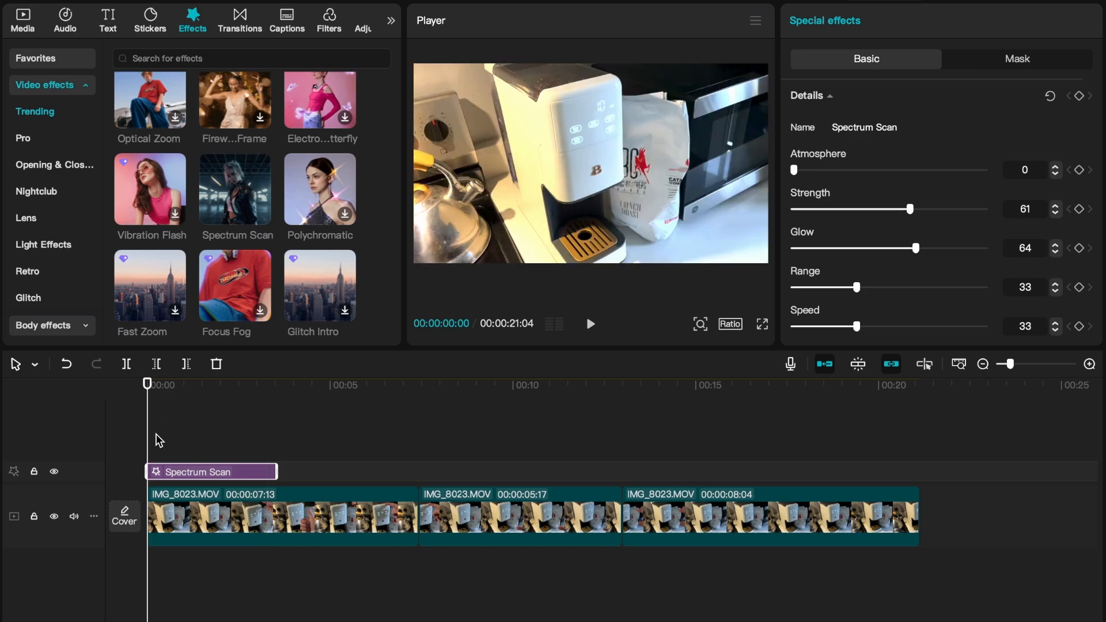
pyautogui.click(590, 324)
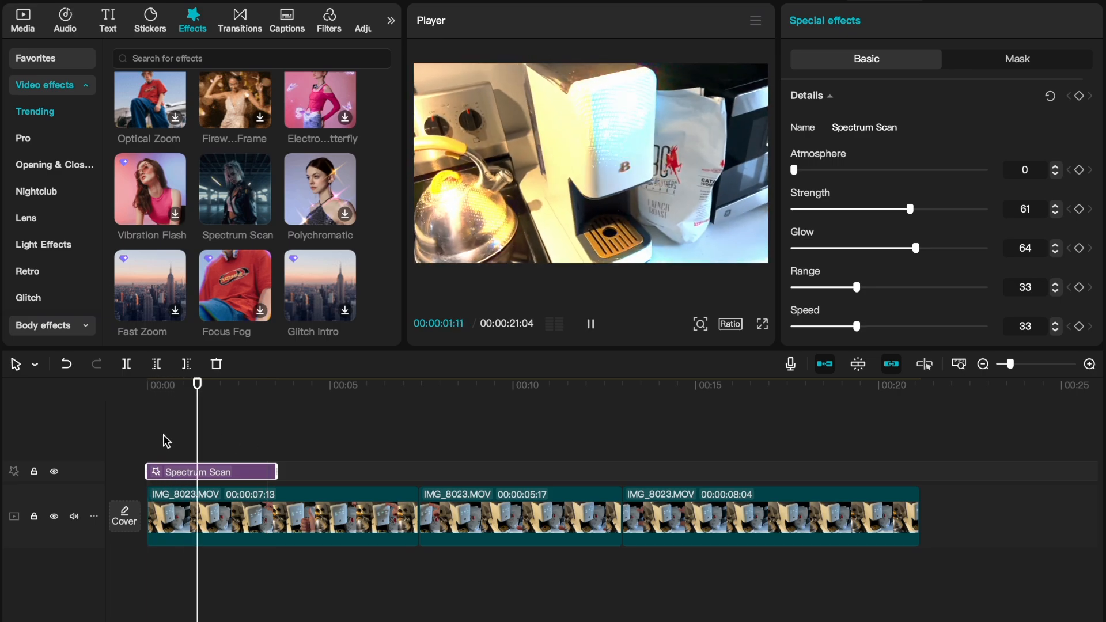
pyautogui.click(270, 384)
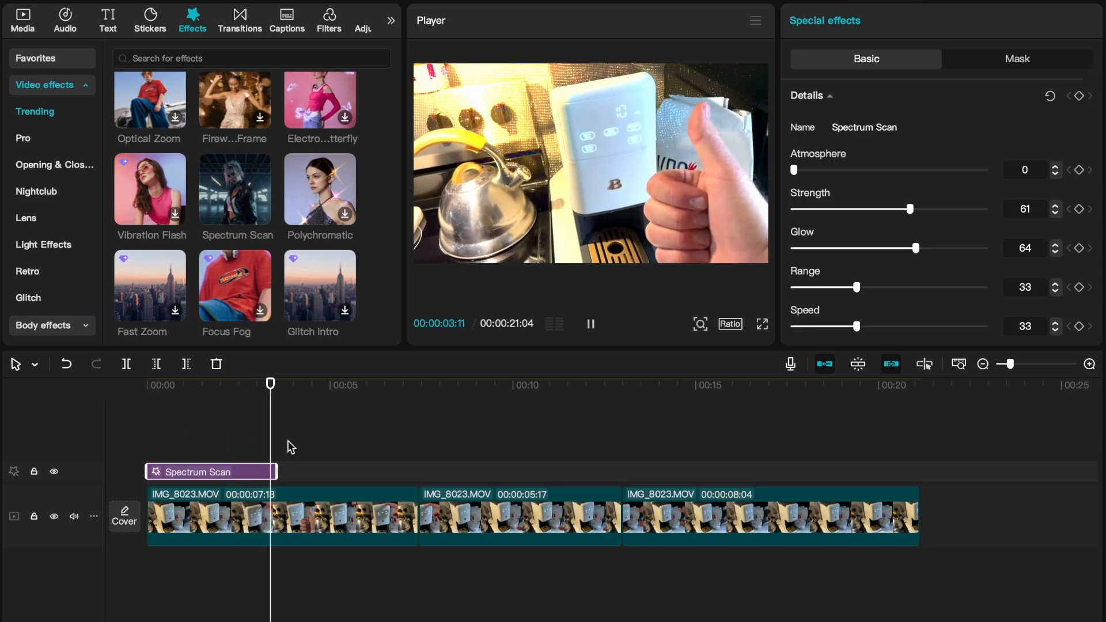
pyautogui.click(590, 324)
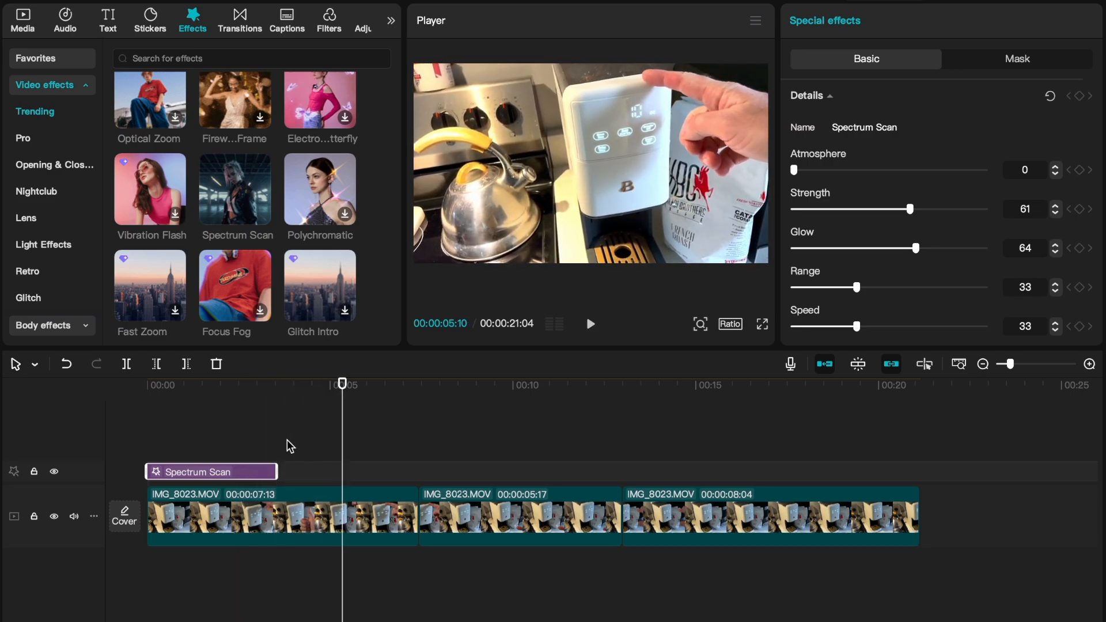
pyautogui.moveTo(314, 469)
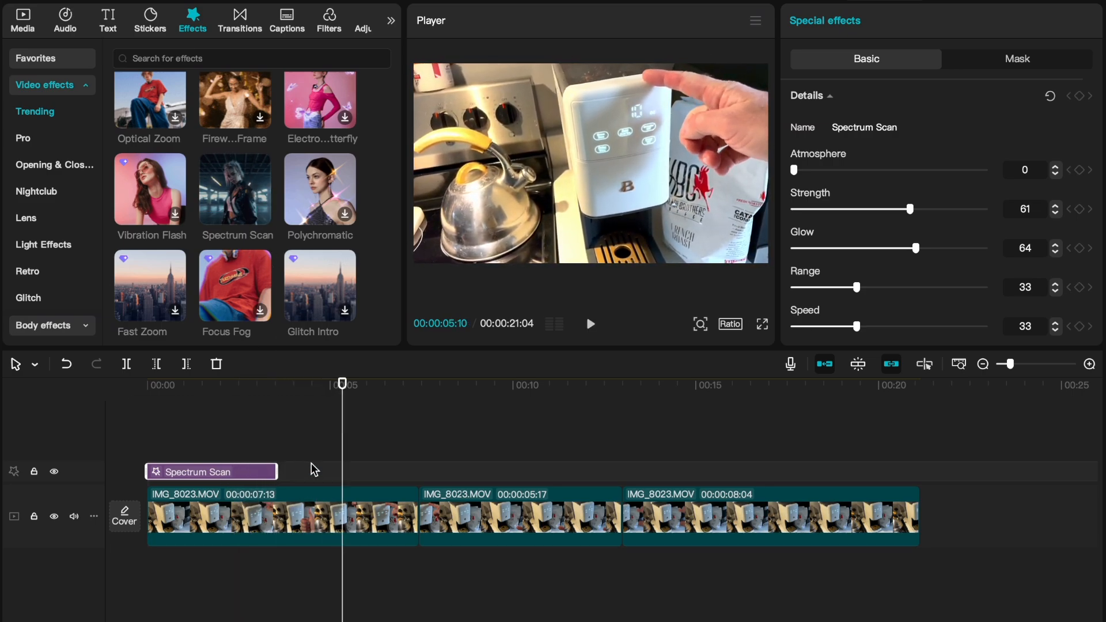
pyautogui.click(518, 519)
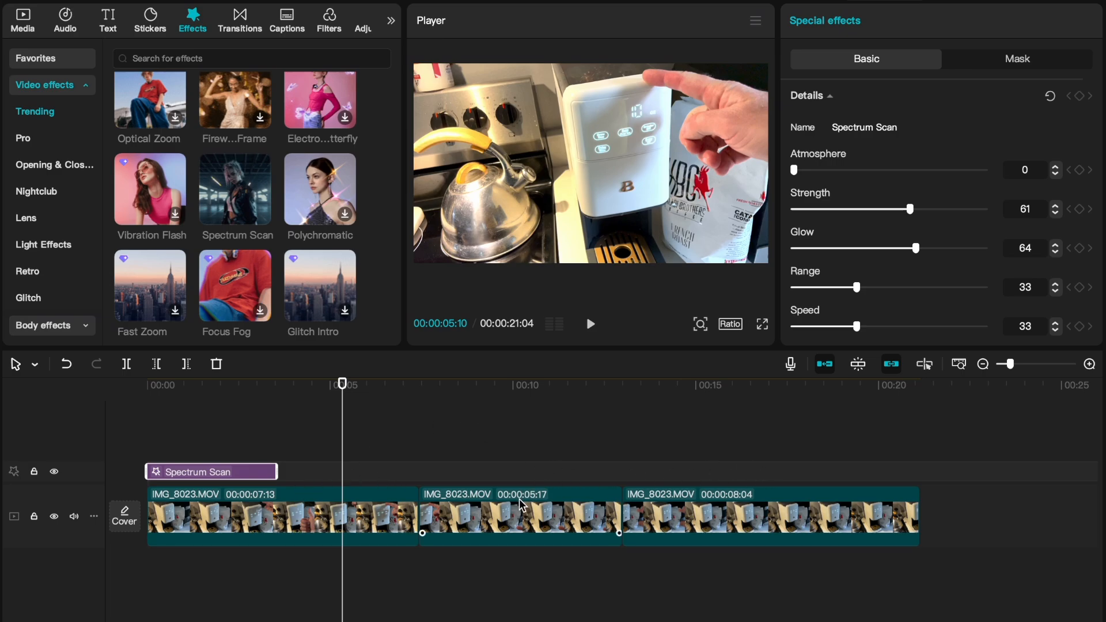
pyautogui.moveTo(379, 465)
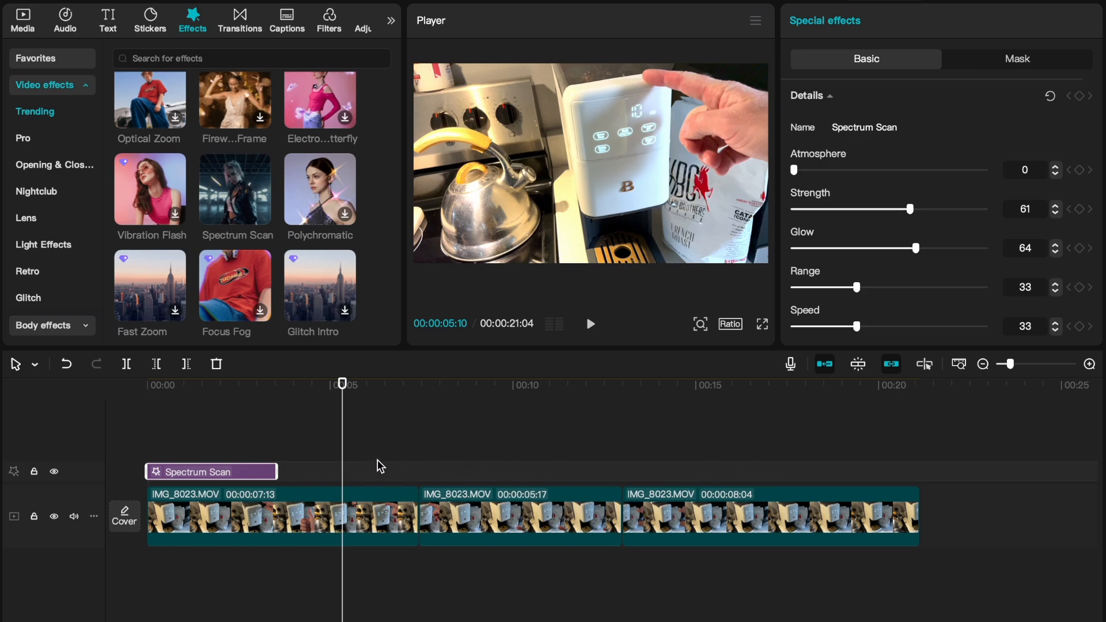
pyautogui.moveTo(394, 449)
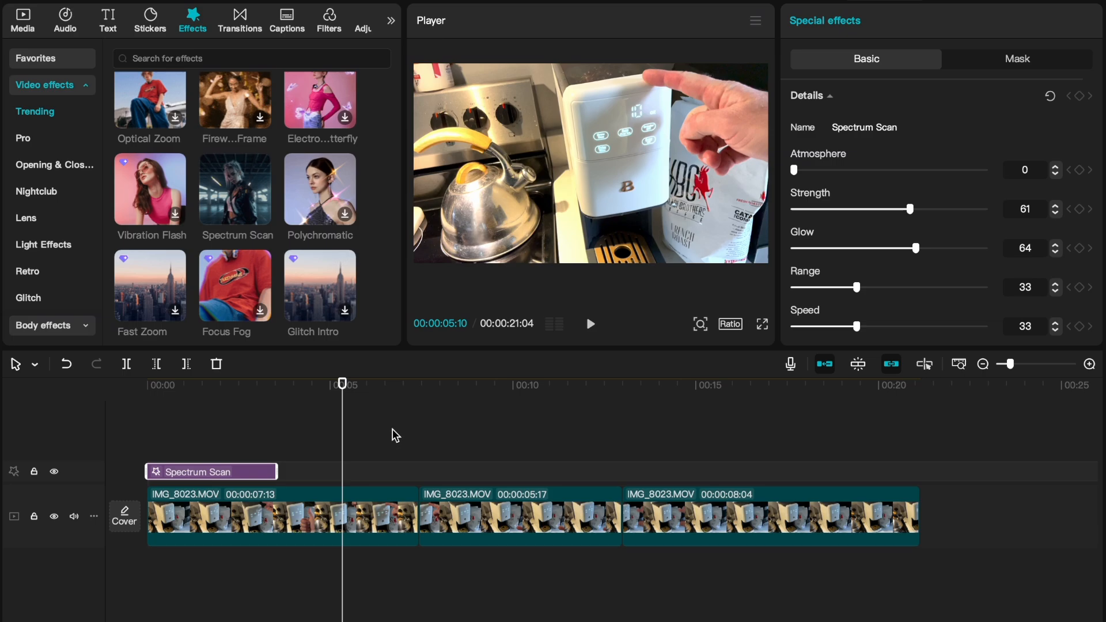
pyautogui.moveTo(446, 449)
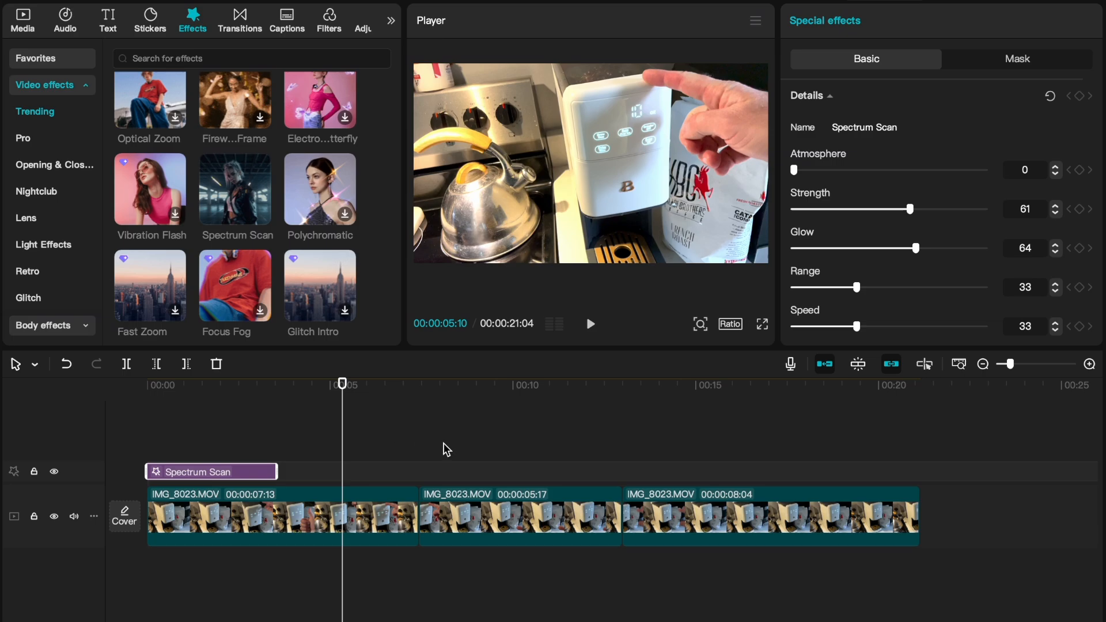